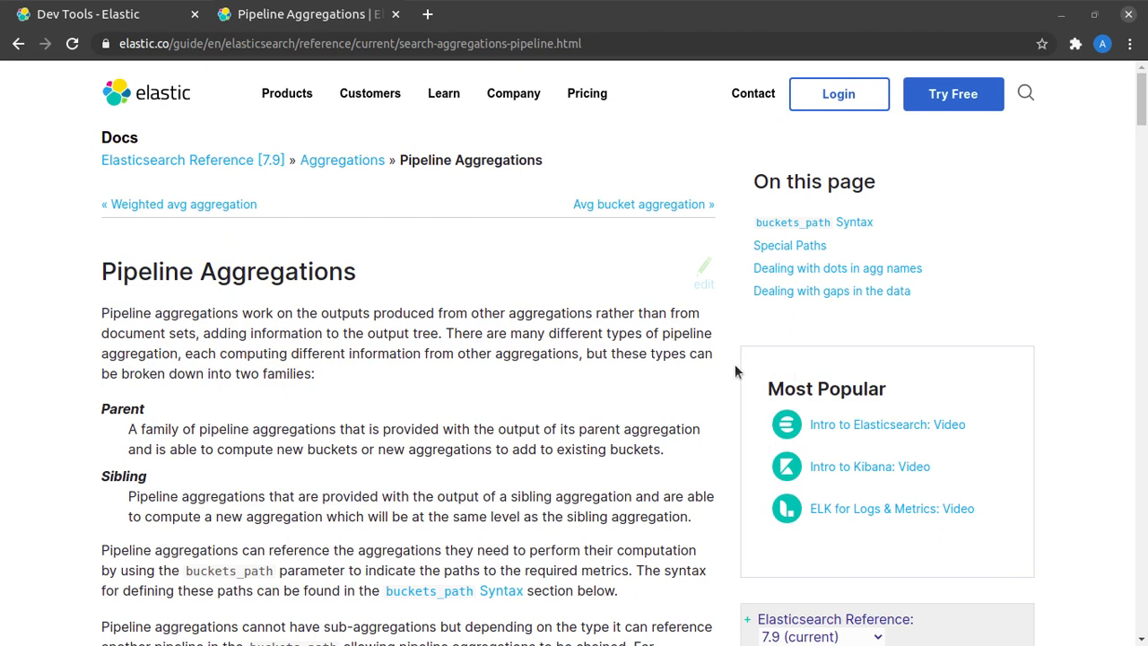
pyautogui.moveTo(264, 372)
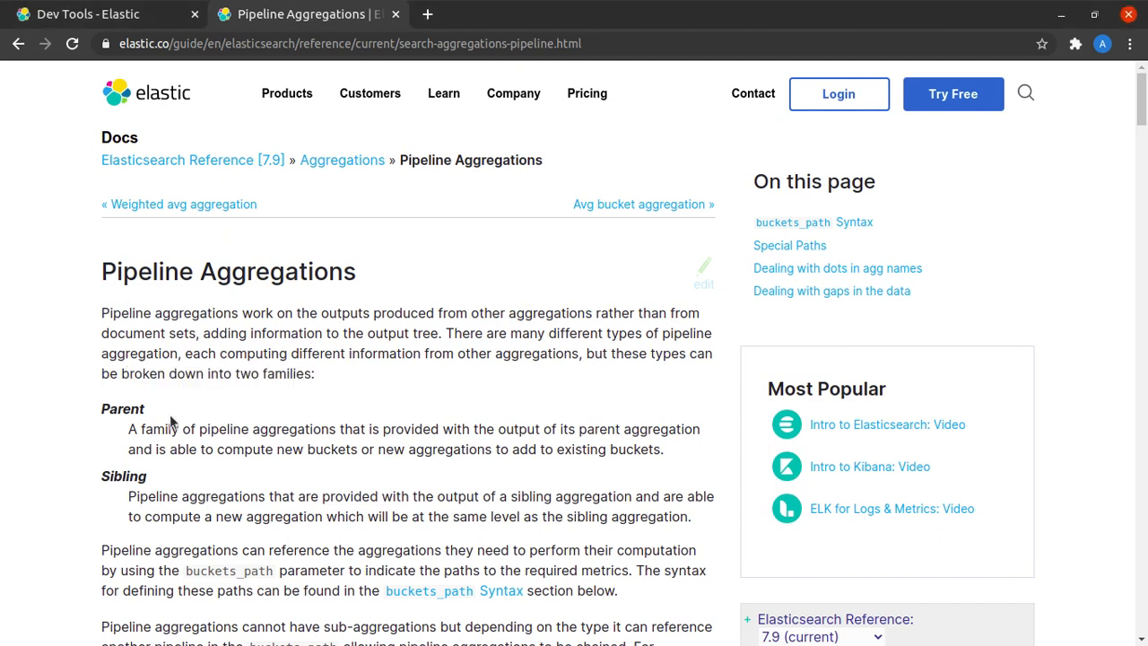
# Highlight the Sibling aggregation term and scroll to the moving_avg buckets_path example.
pyautogui.doubleClick(123, 477)
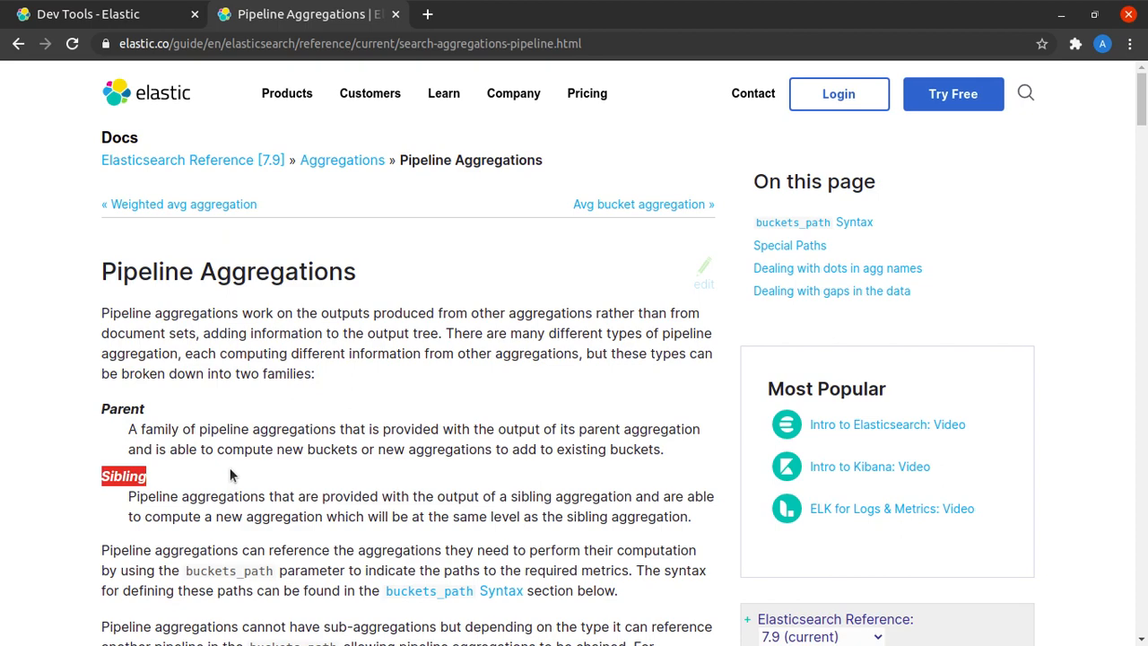
pyautogui.scroll(-3)
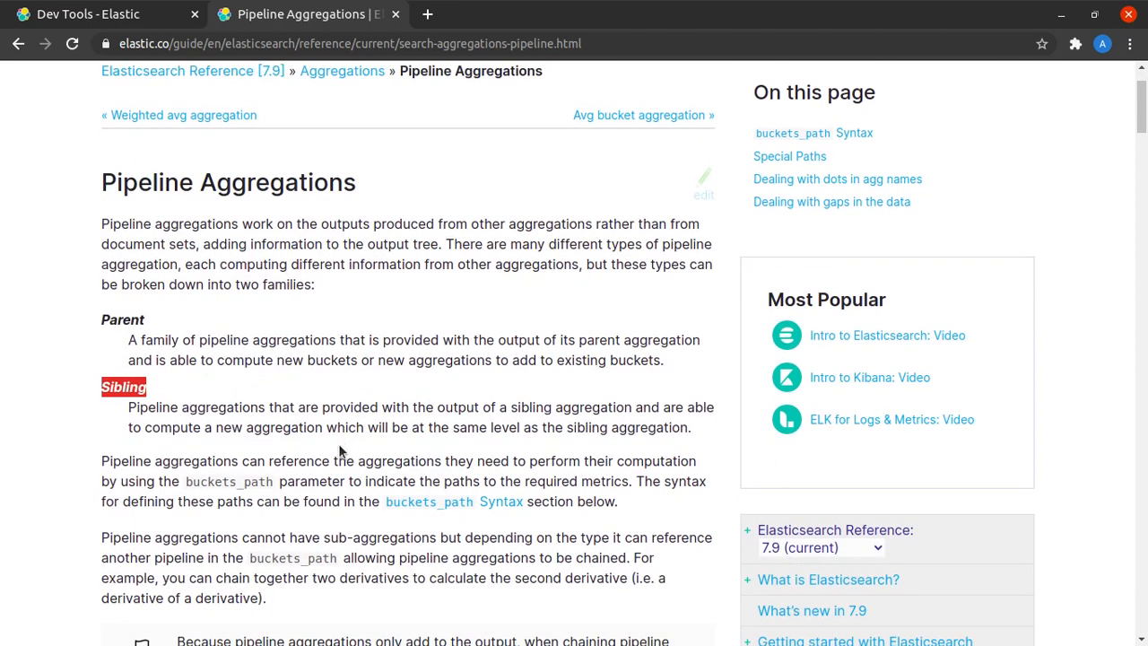
pyautogui.scroll(-3)
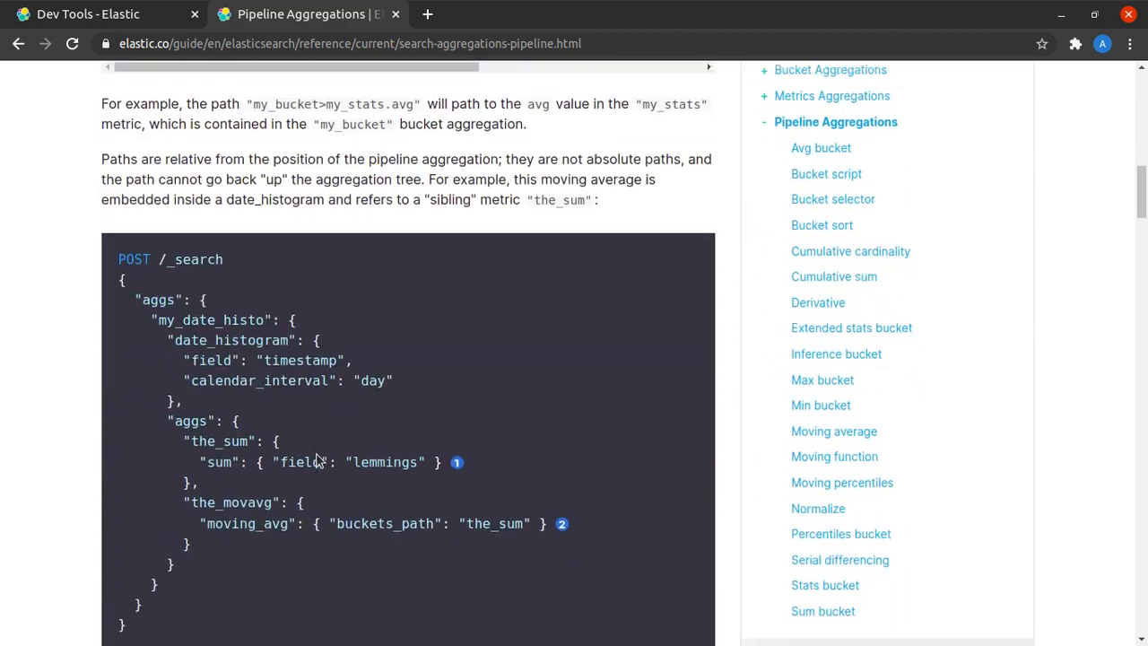
pyautogui.scroll(-3)
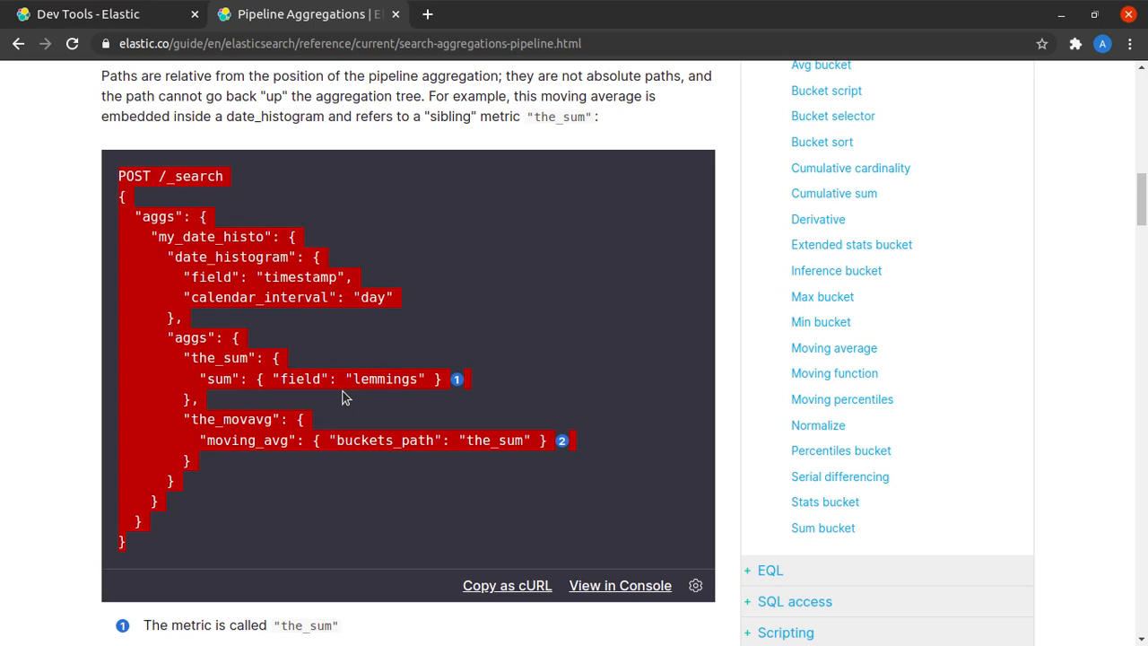
pyautogui.moveTo(350, 402)
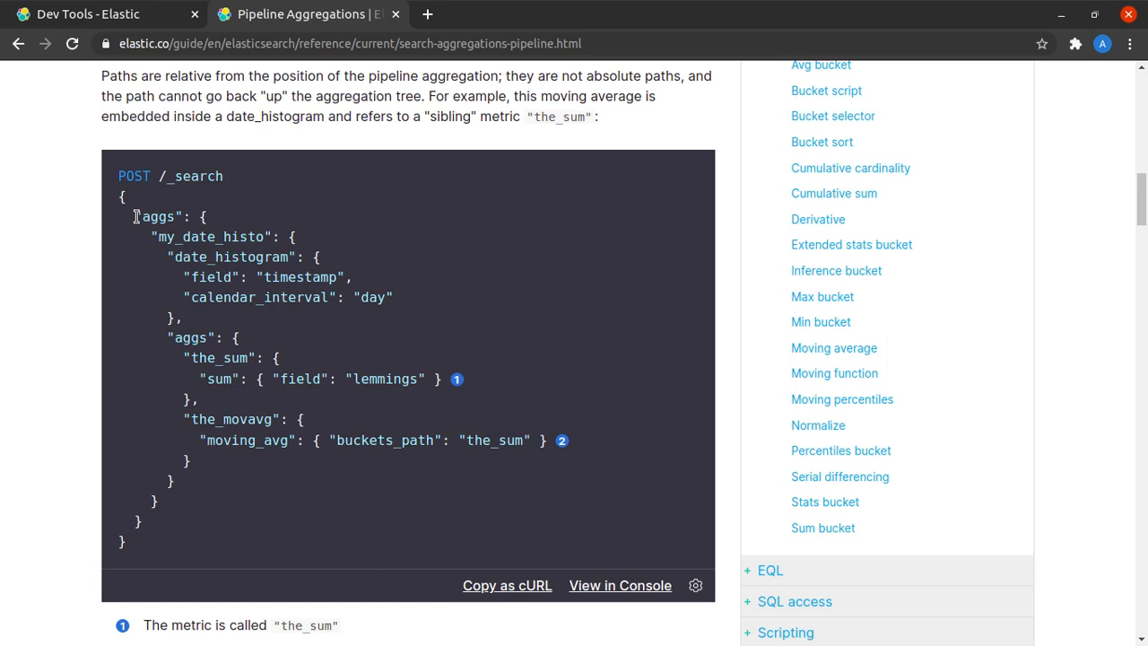
pyautogui.doubleClick(159, 216)
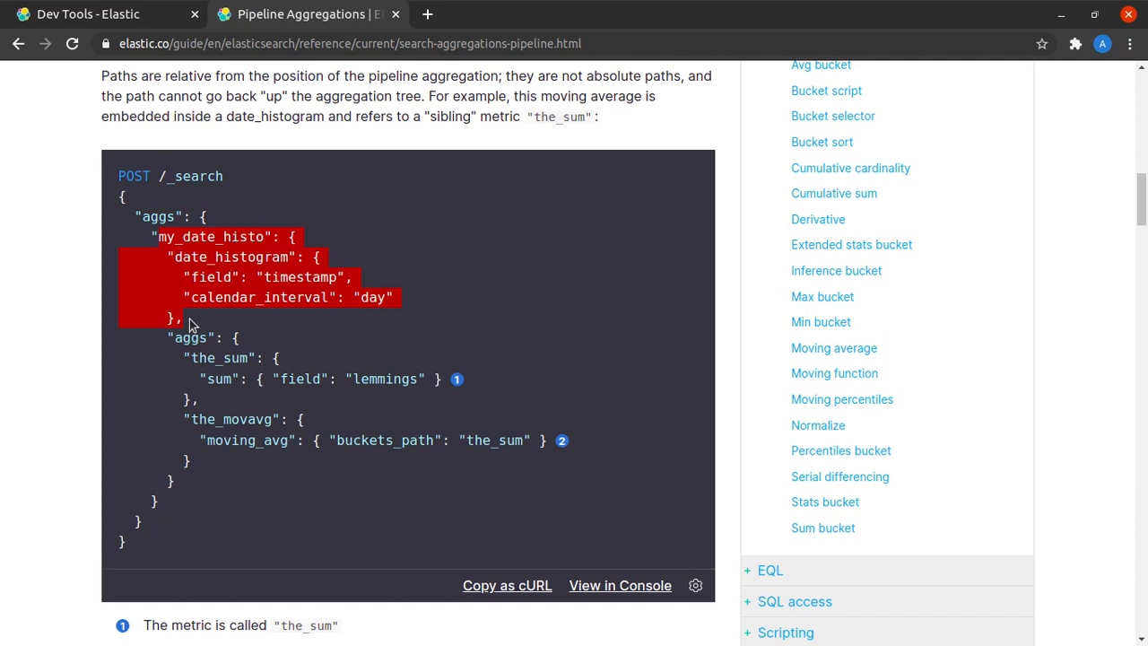
pyautogui.click(166, 337)
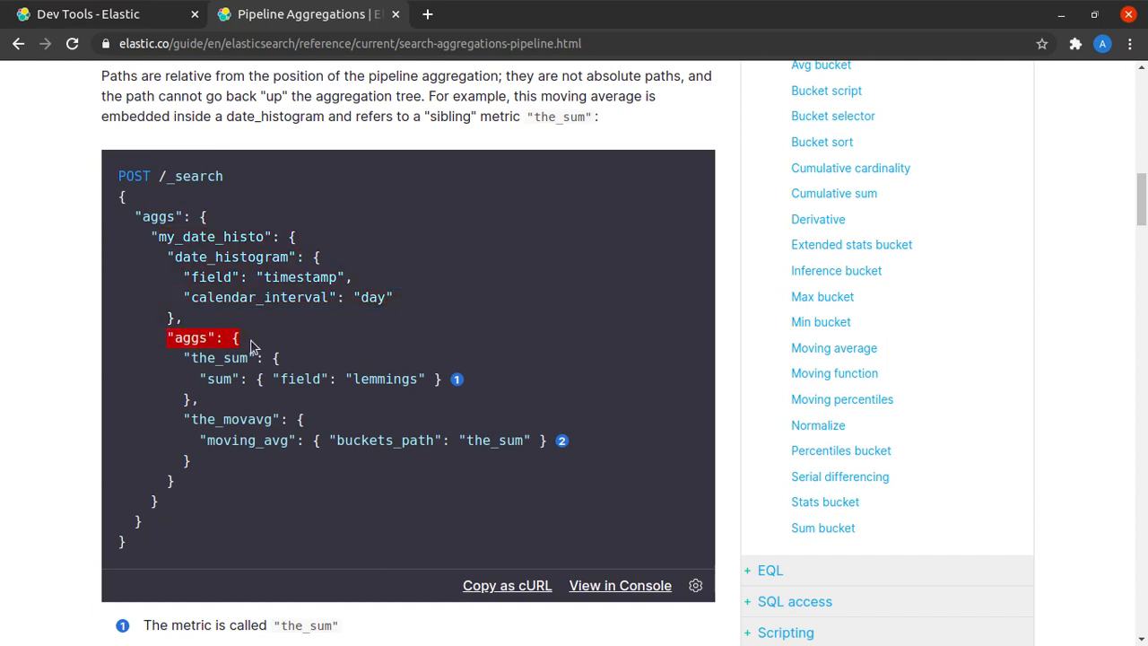
pyautogui.moveTo(273, 374)
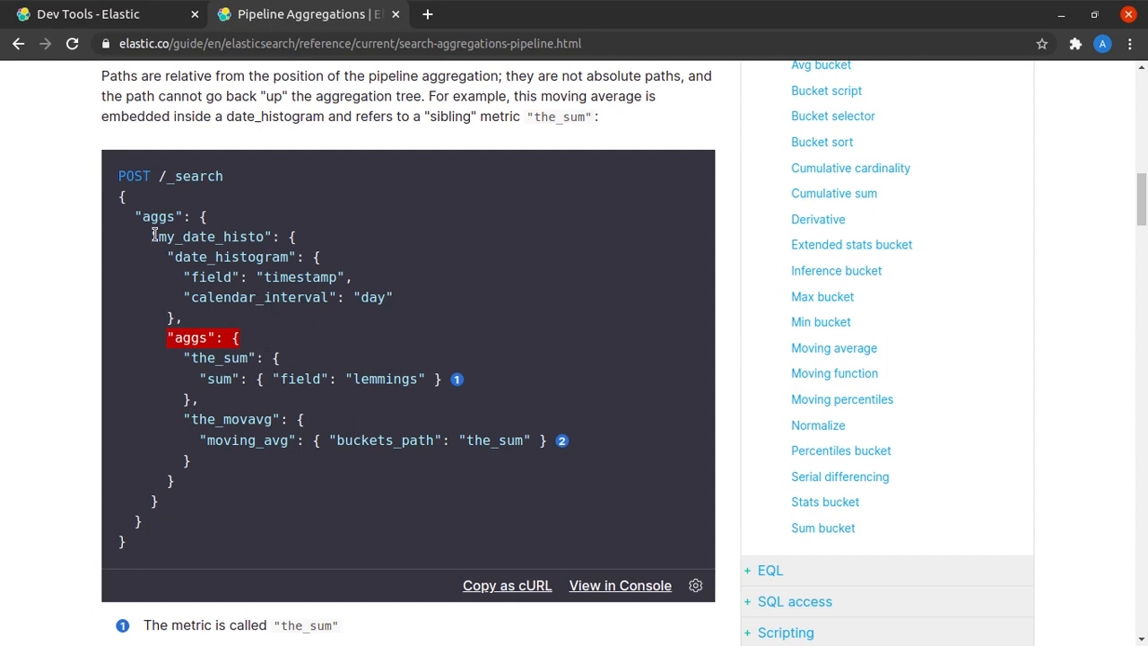
pyautogui.moveTo(152, 235); pyautogui.dragTo(220, 336)
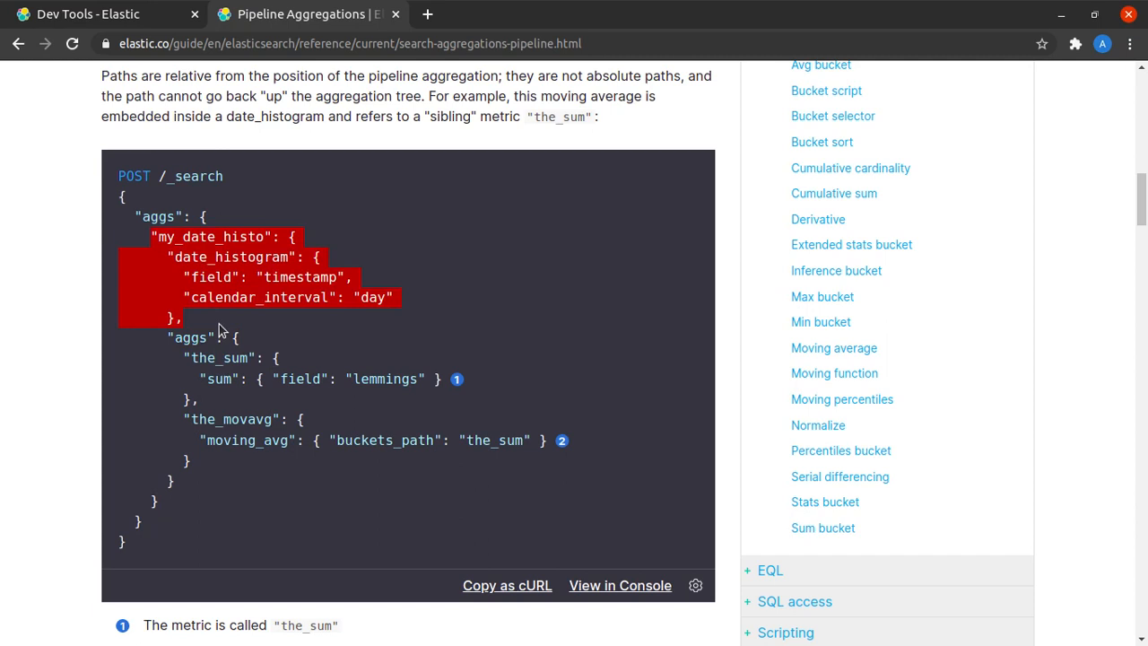
pyautogui.moveTo(219, 354)
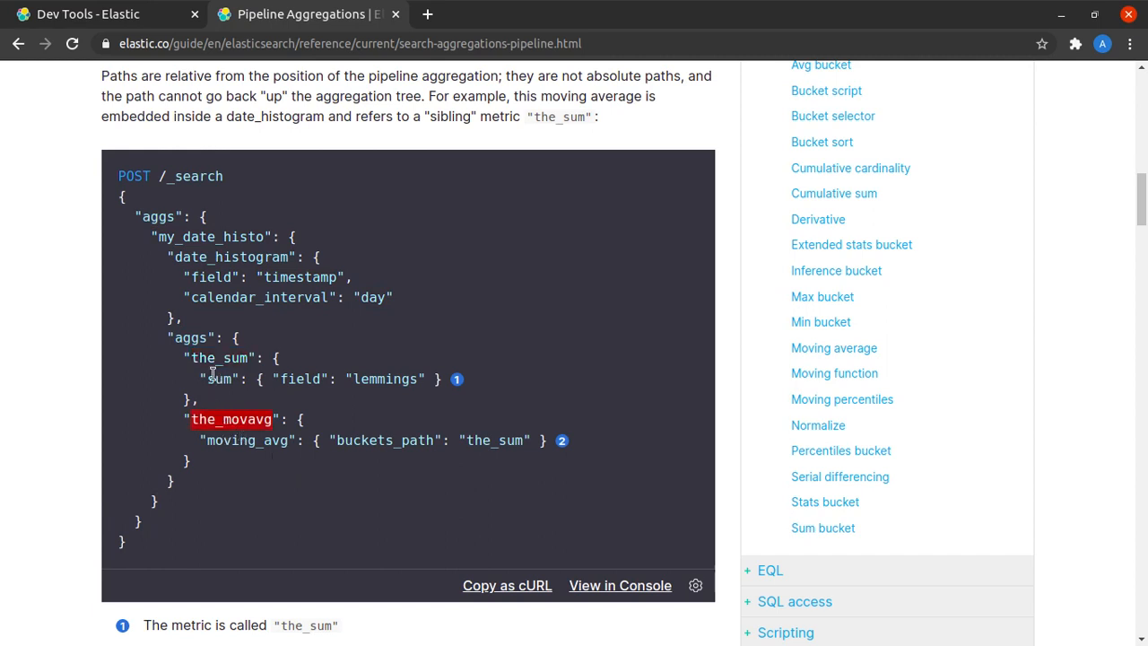
pyautogui.moveTo(197, 485)
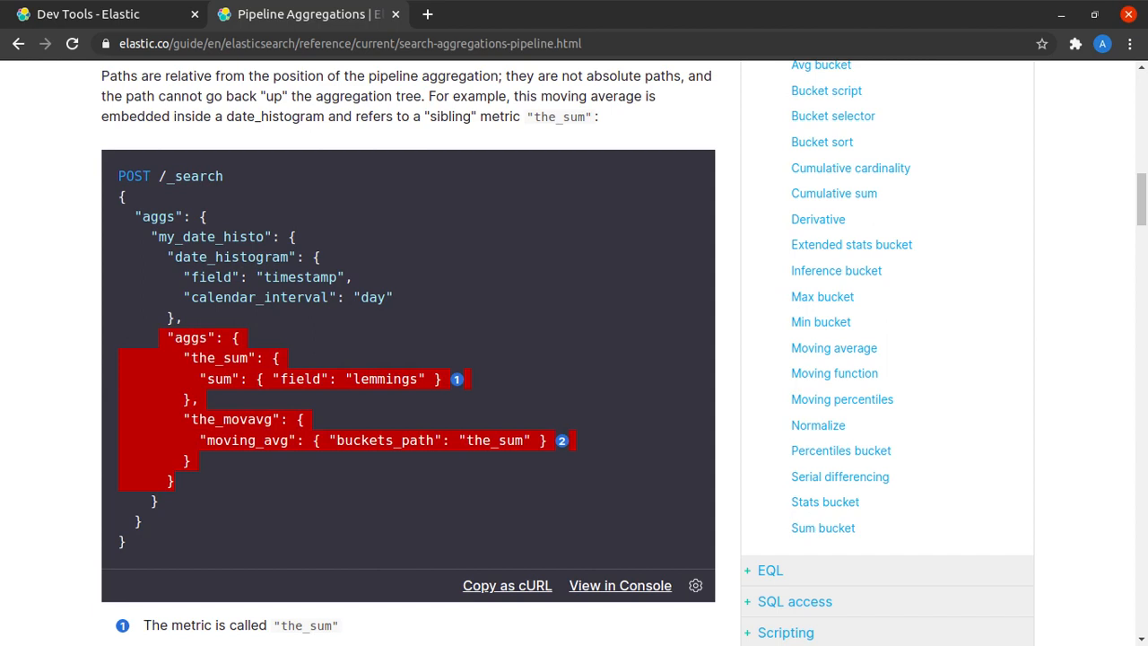
pyautogui.scroll(-3)
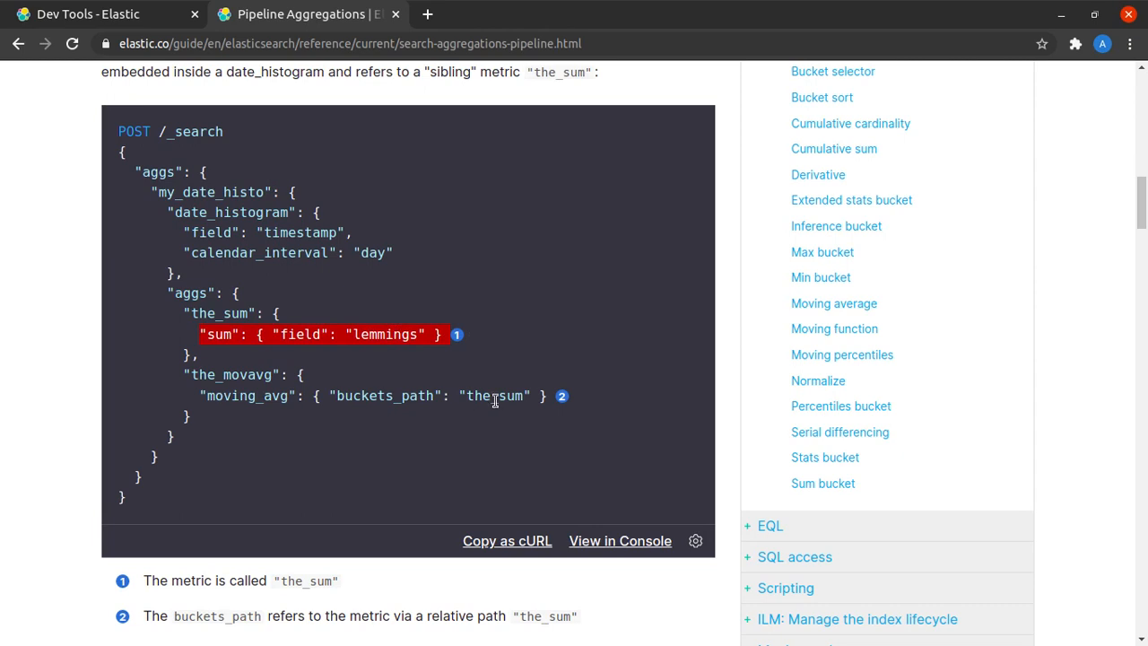
pyautogui.moveTo(507, 397)
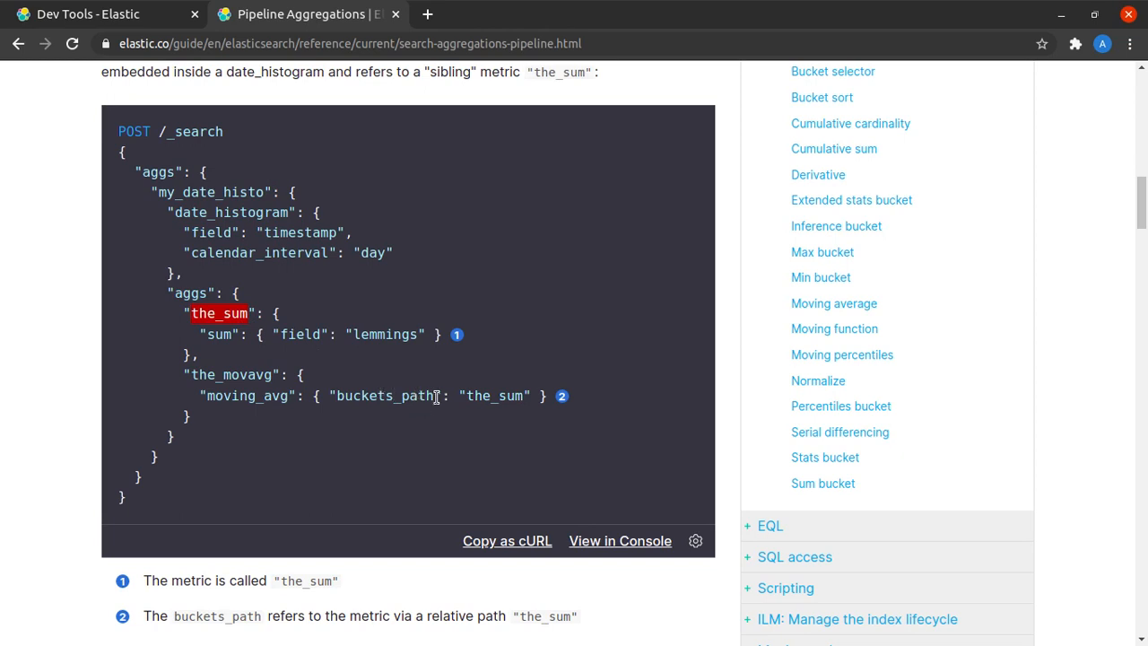
pyautogui.doubleClick(495, 395)
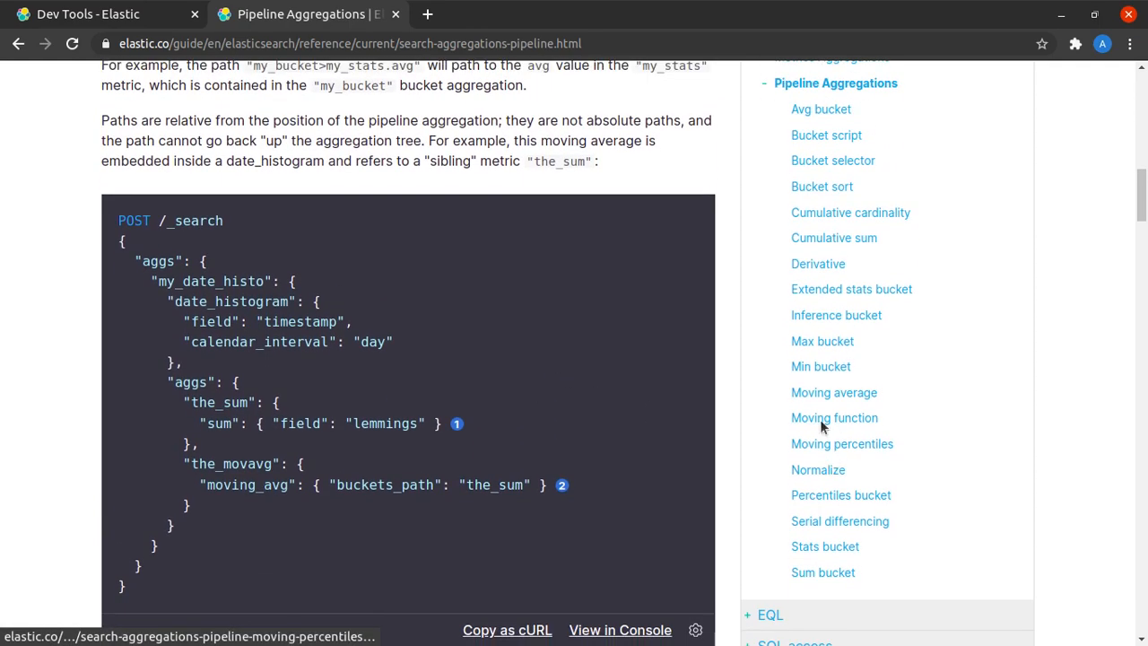
pyautogui.moveTo(929, 375)
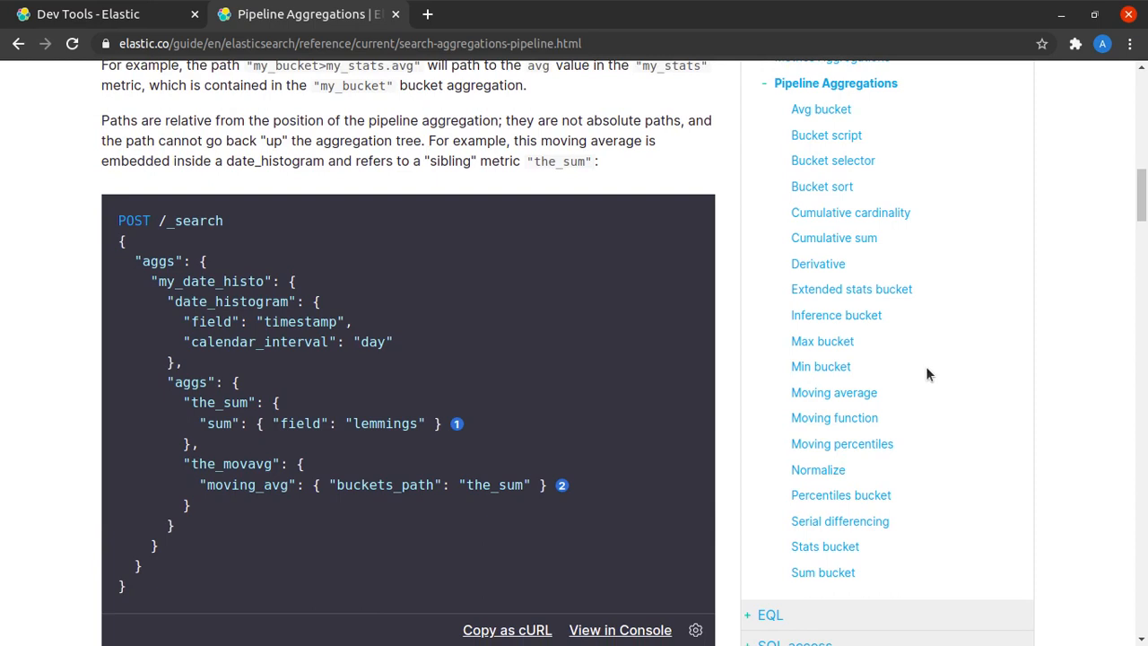
pyautogui.moveTo(715, 406)
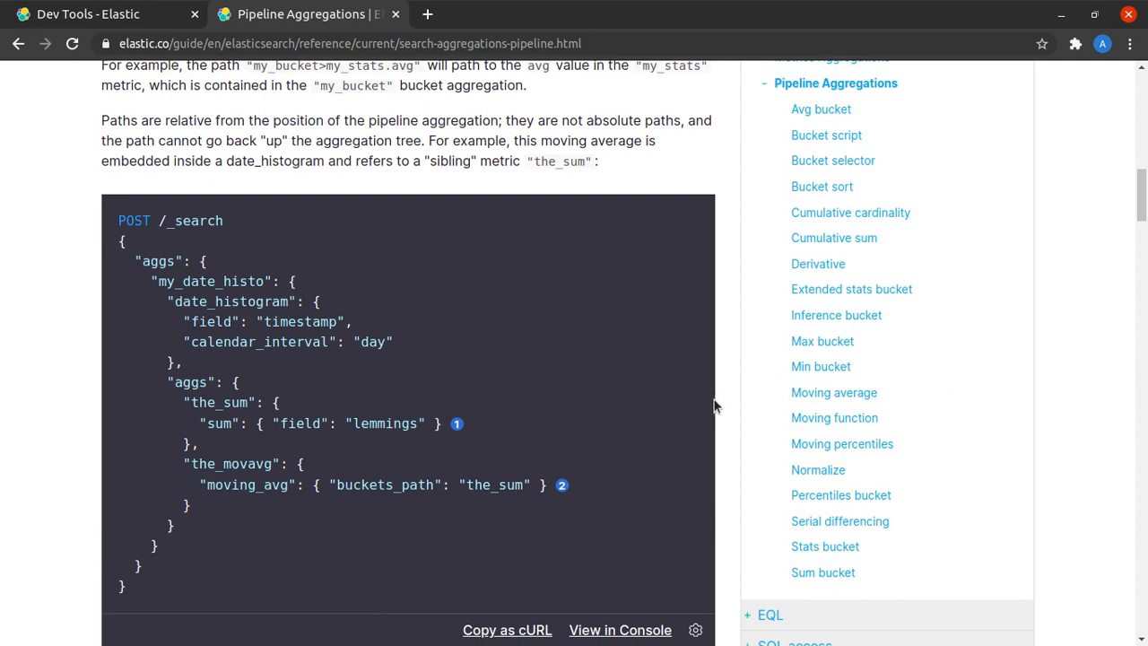
pyautogui.moveTo(928, 417)
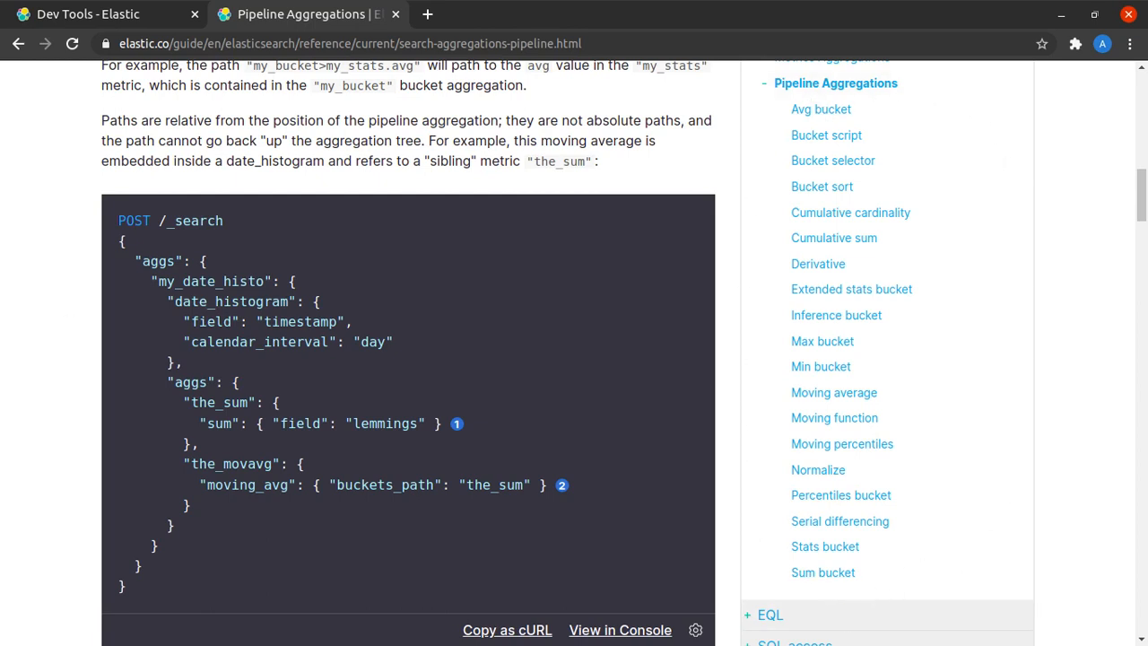
pyautogui.moveTo(893, 372)
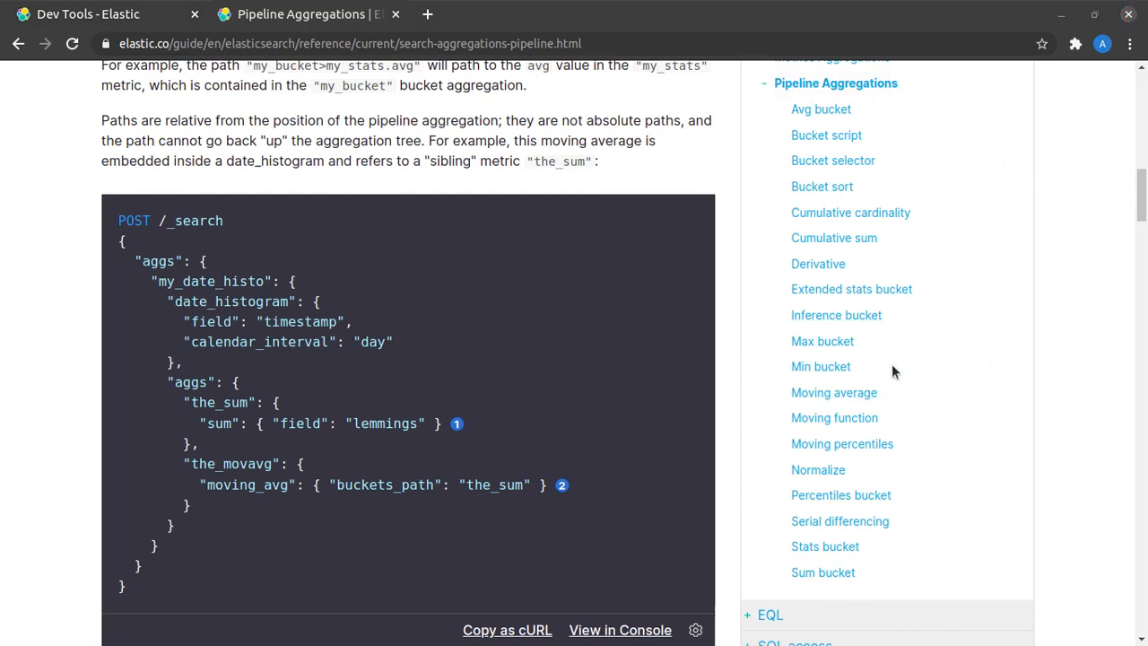
pyautogui.moveTo(891, 366)
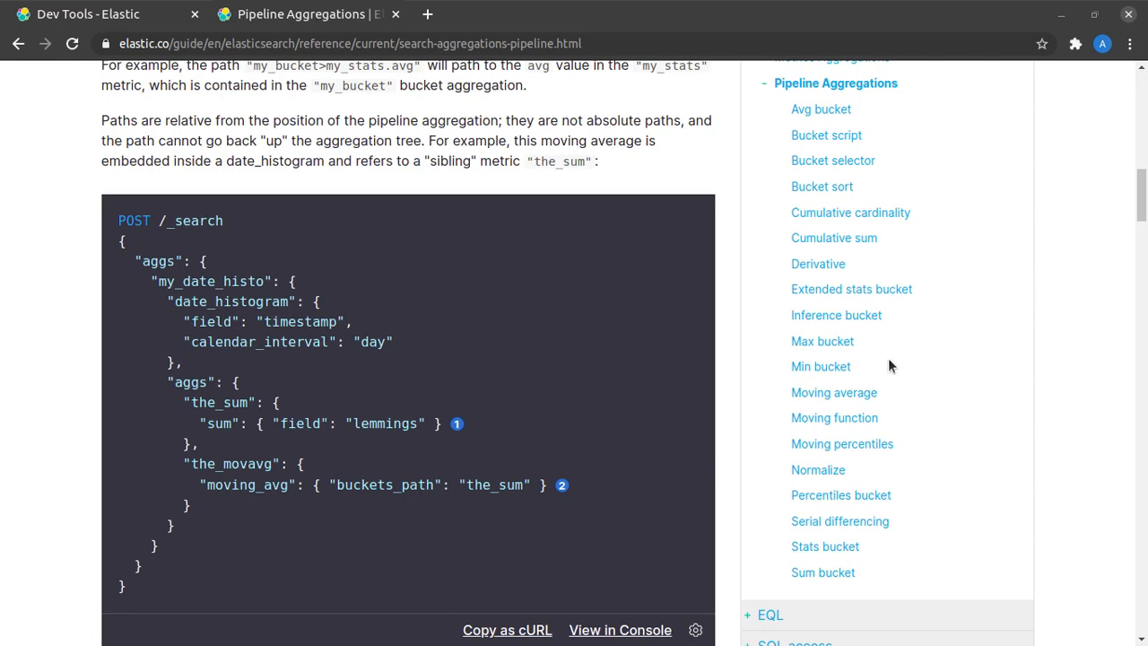
pyautogui.moveTo(369, 227)
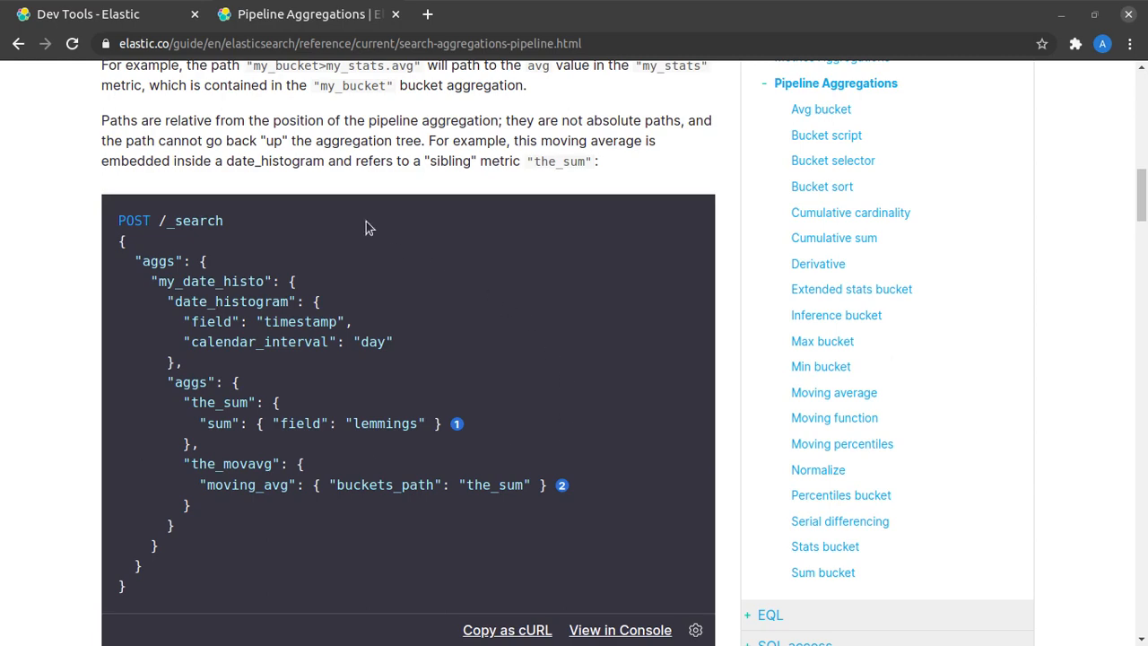
# Switch to the Kibana Dev Tools console tab.
pyautogui.click(85, 14)
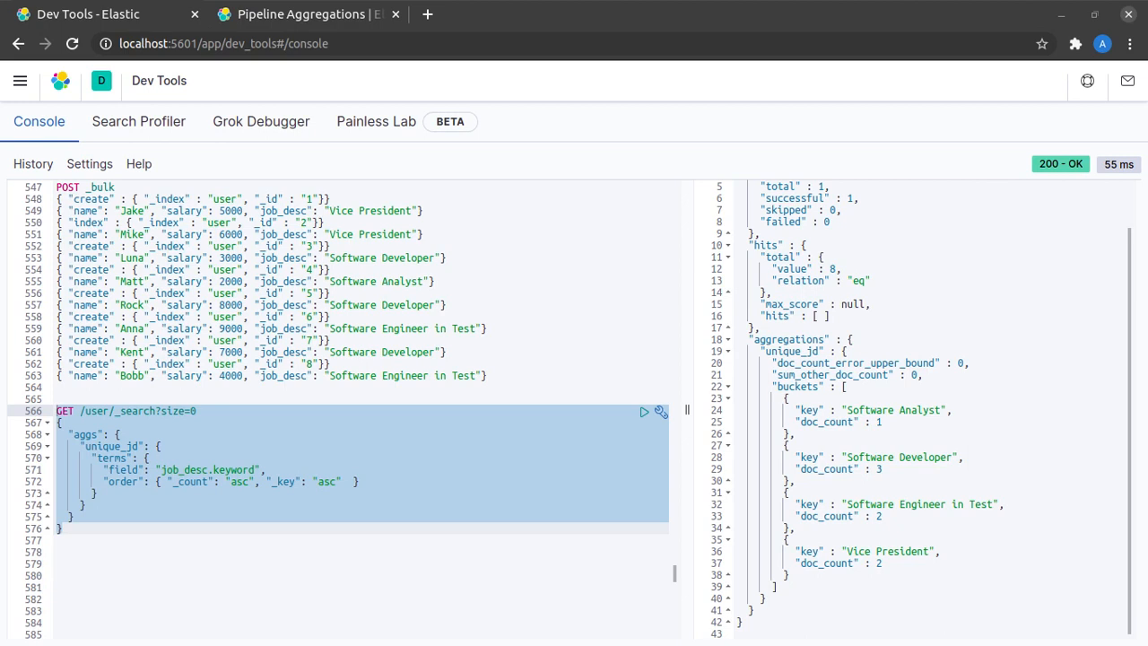
pyautogui.moveTo(511, 392)
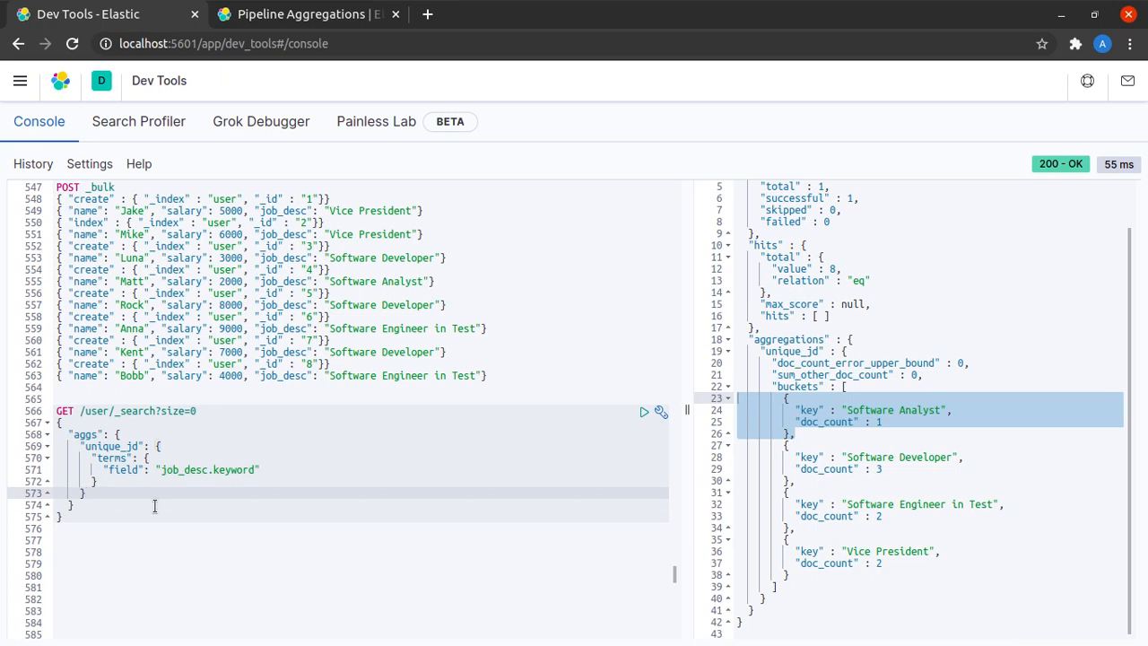
pyautogui.moveTo(104, 482)
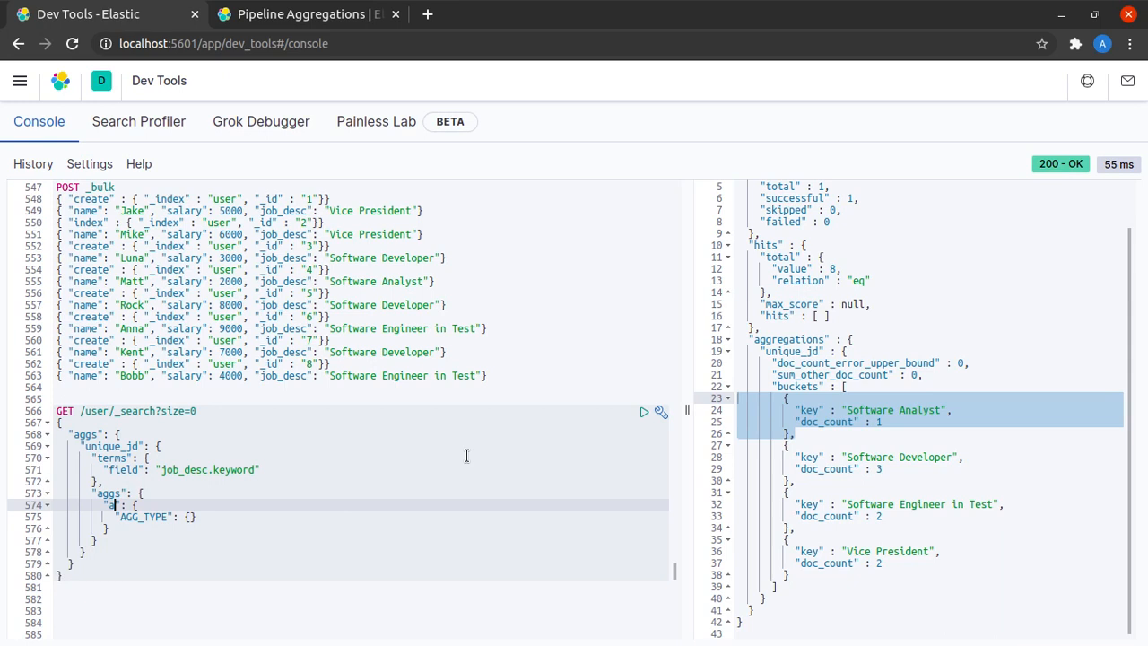
# Nest an avg_sal sub-aggregation using avg on the salary field inside unique_jd.
pyautogui.write('vg_sal')
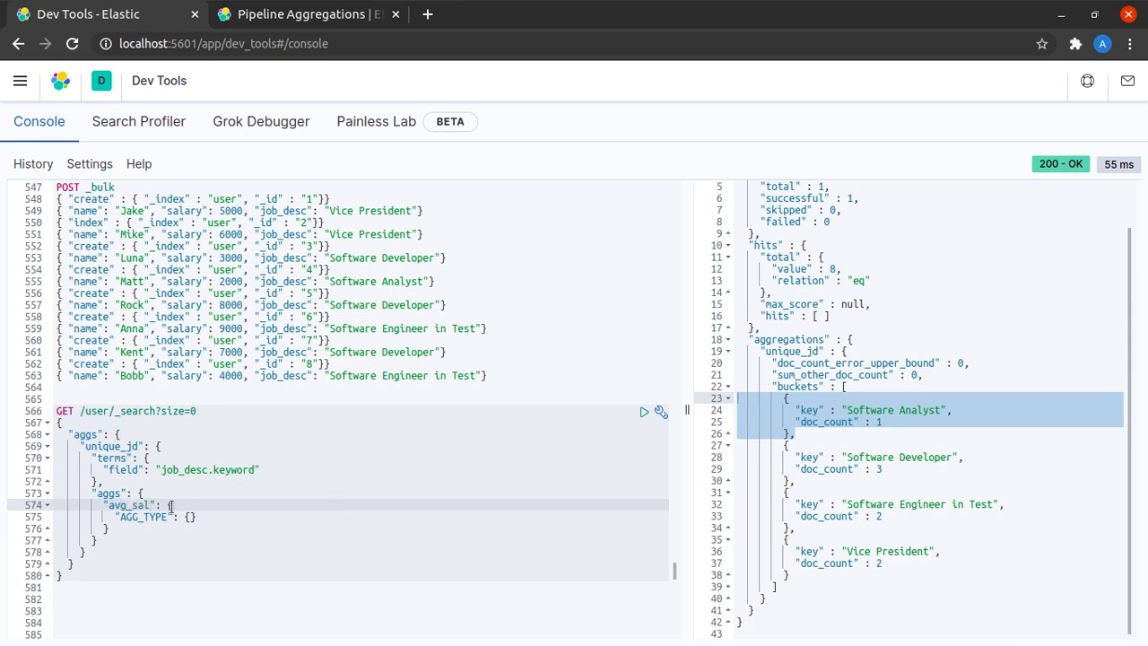
pyautogui.write('avg": {')
pyautogui.write('"field": "')
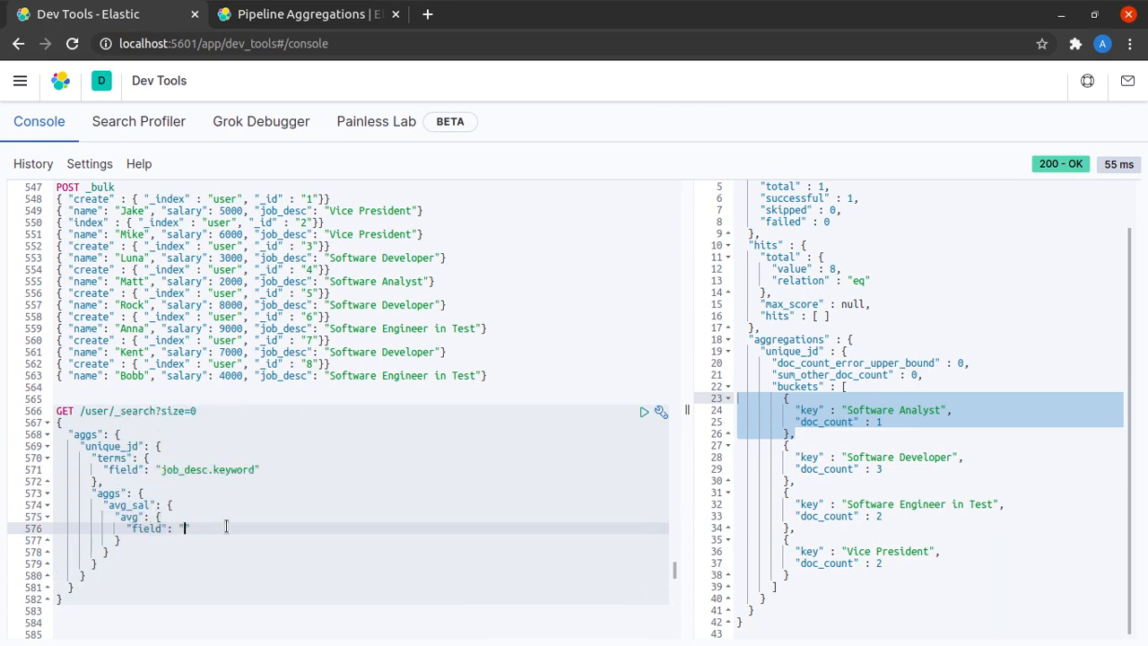
pyautogui.write('salary"')
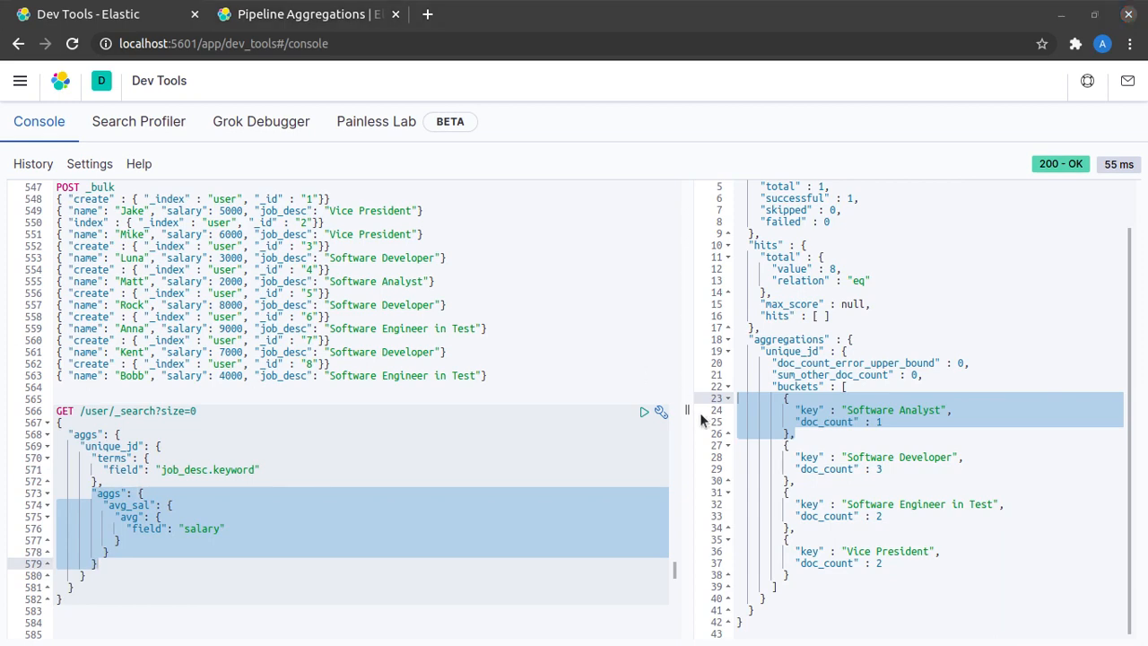
# Run the search to get each job bucket's average salary, e.g. 6000 for Software Developer.
pyautogui.click(644, 410)
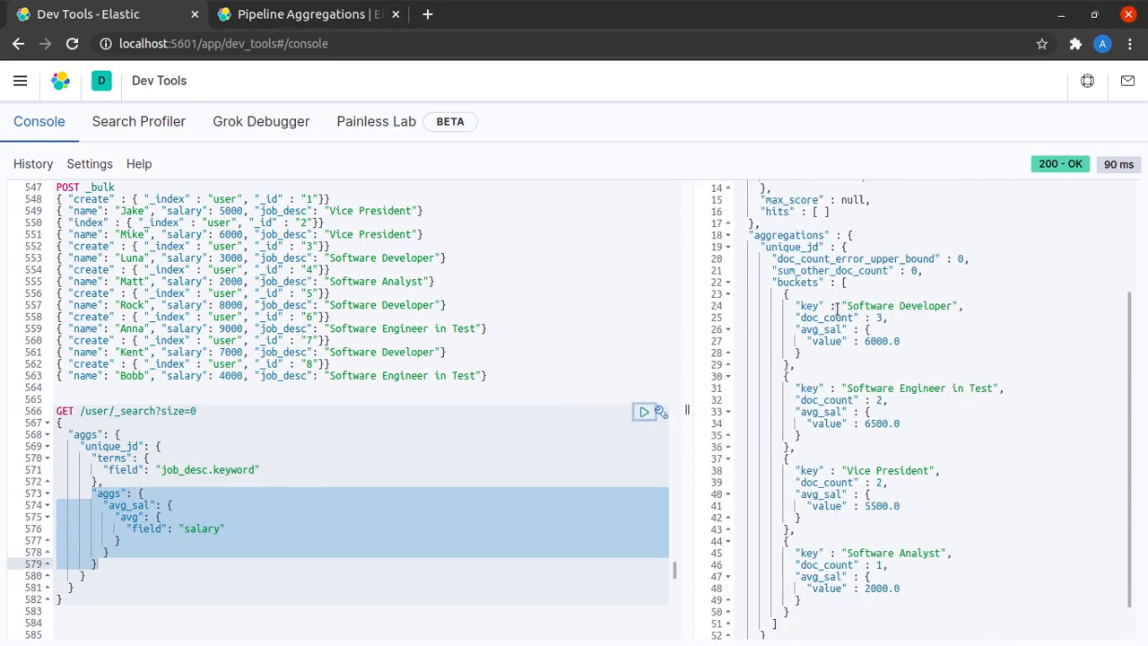
pyautogui.moveTo(434, 407)
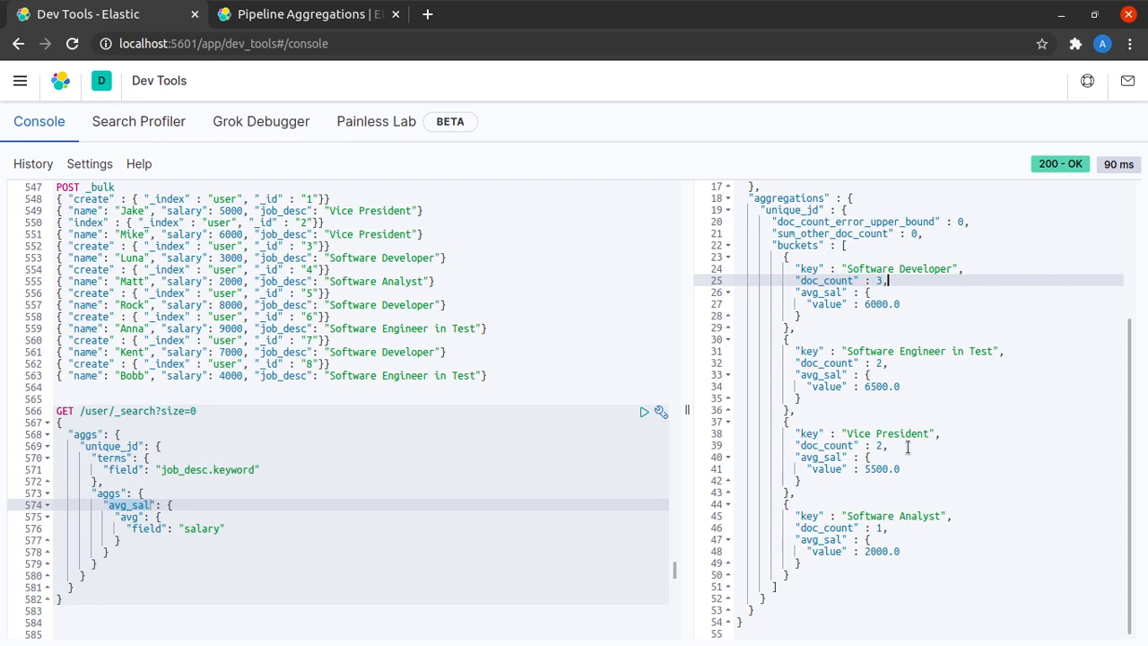
pyautogui.moveTo(778, 466)
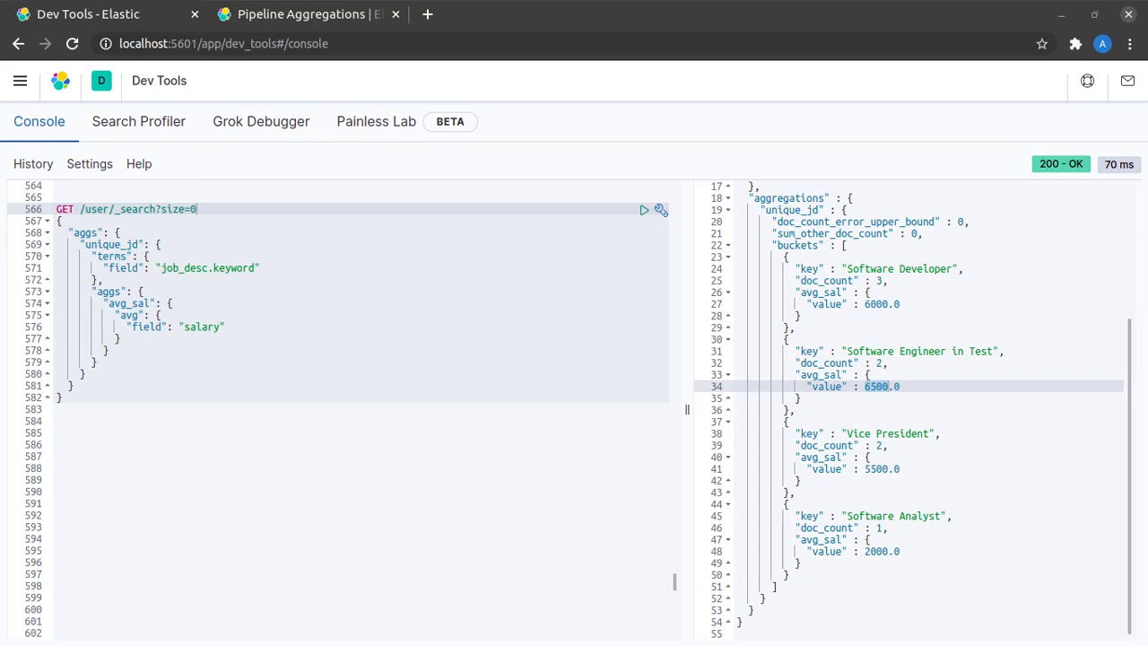
pyautogui.moveTo(972, 389)
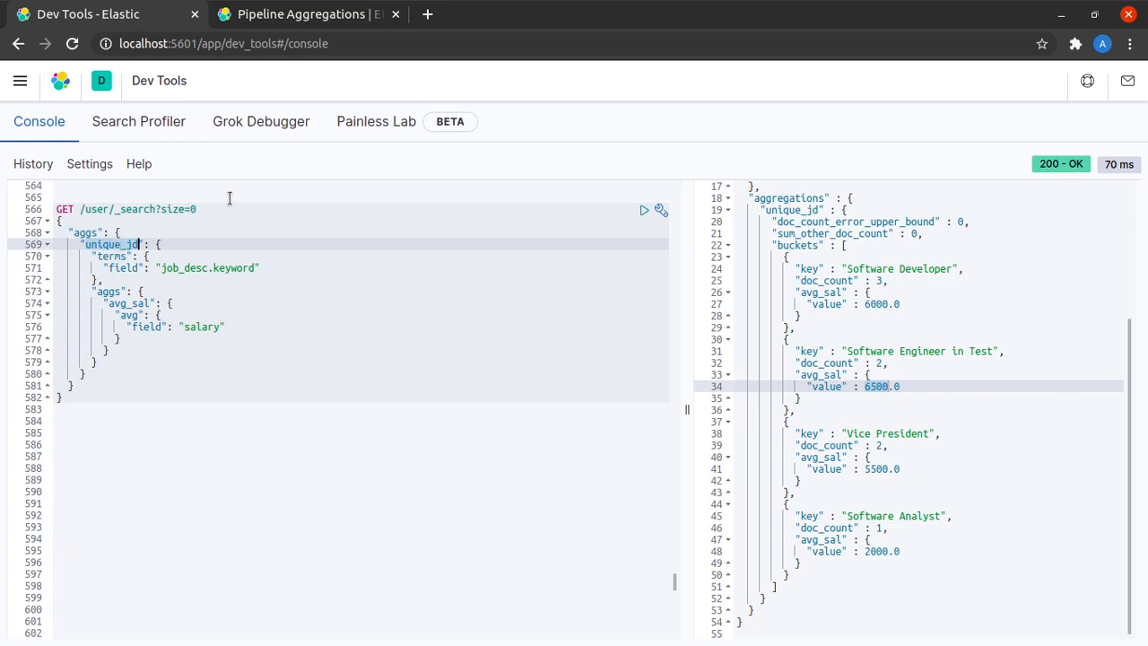
pyautogui.click(305, 13)
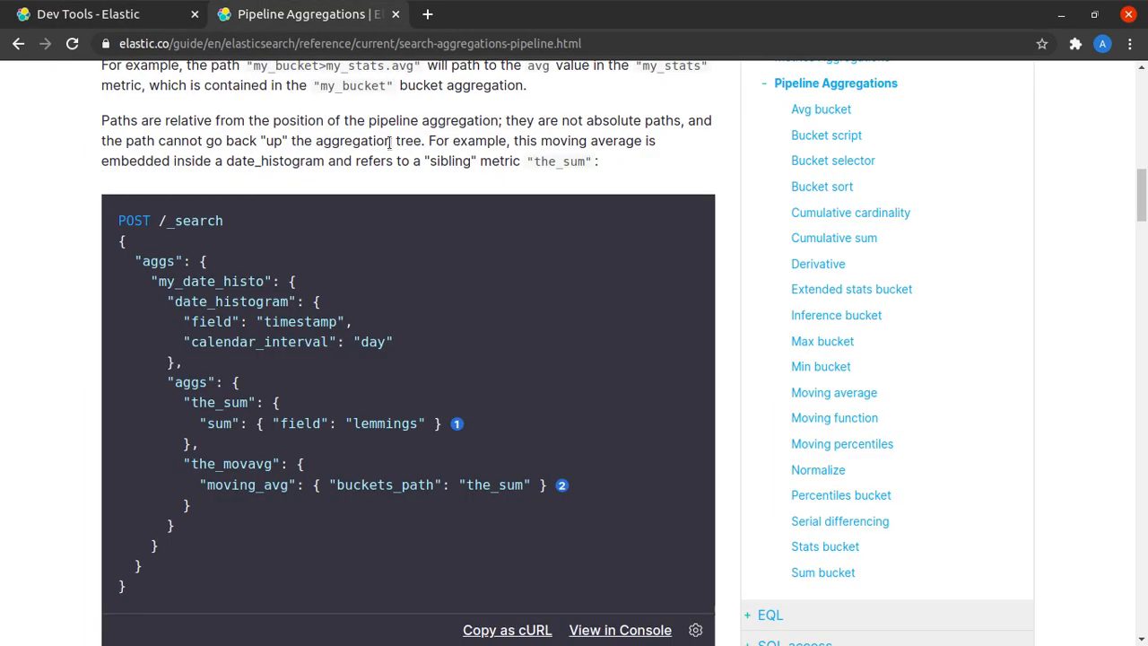
pyautogui.moveTo(1081, 397)
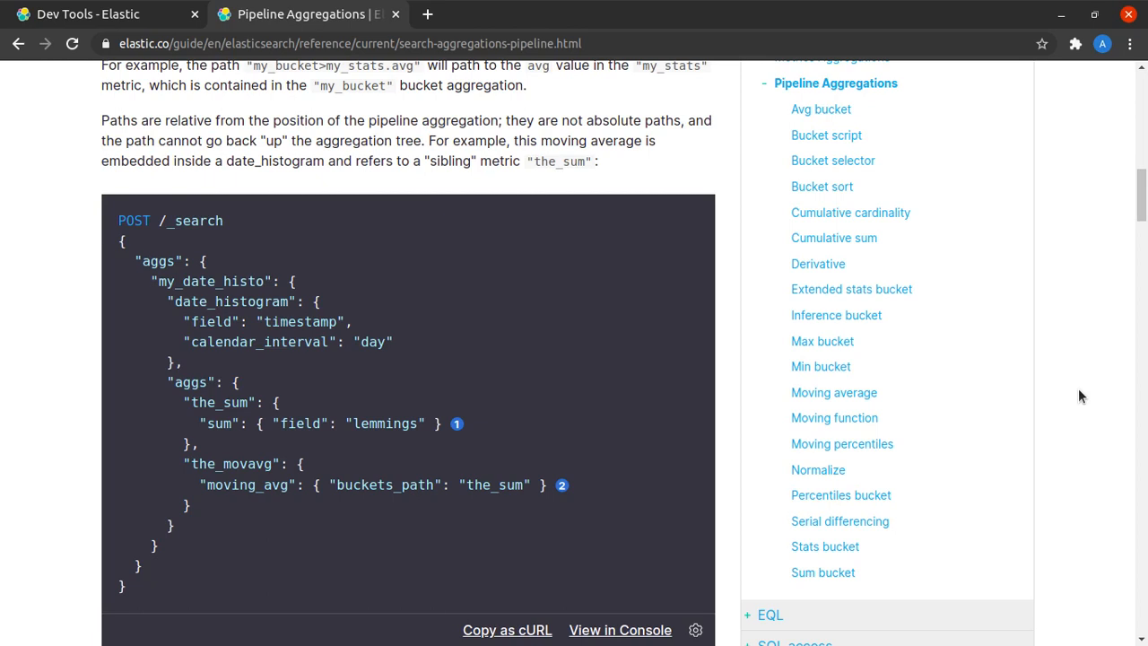
pyautogui.moveTo(876, 409)
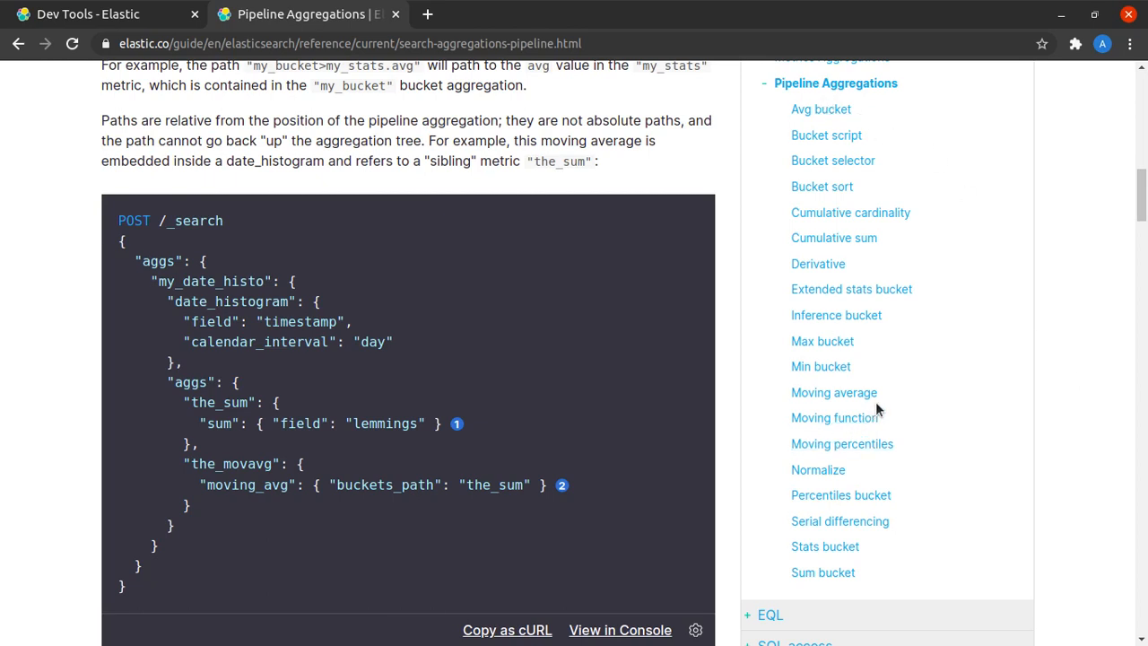
pyautogui.moveTo(823, 341)
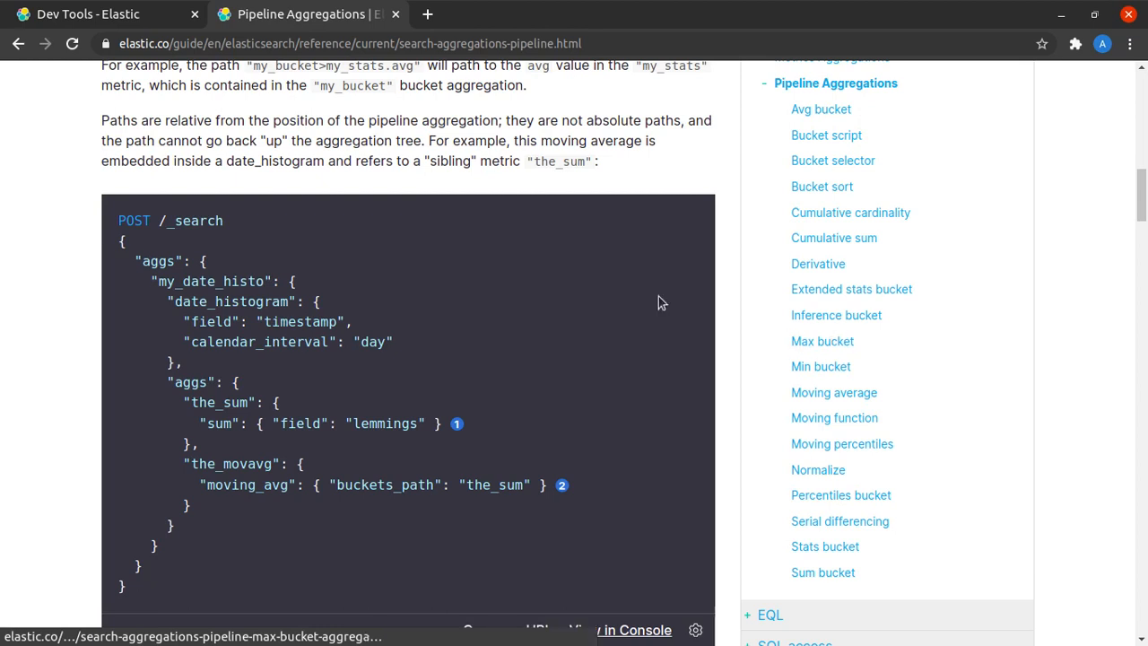
pyautogui.moveTo(90, 13)
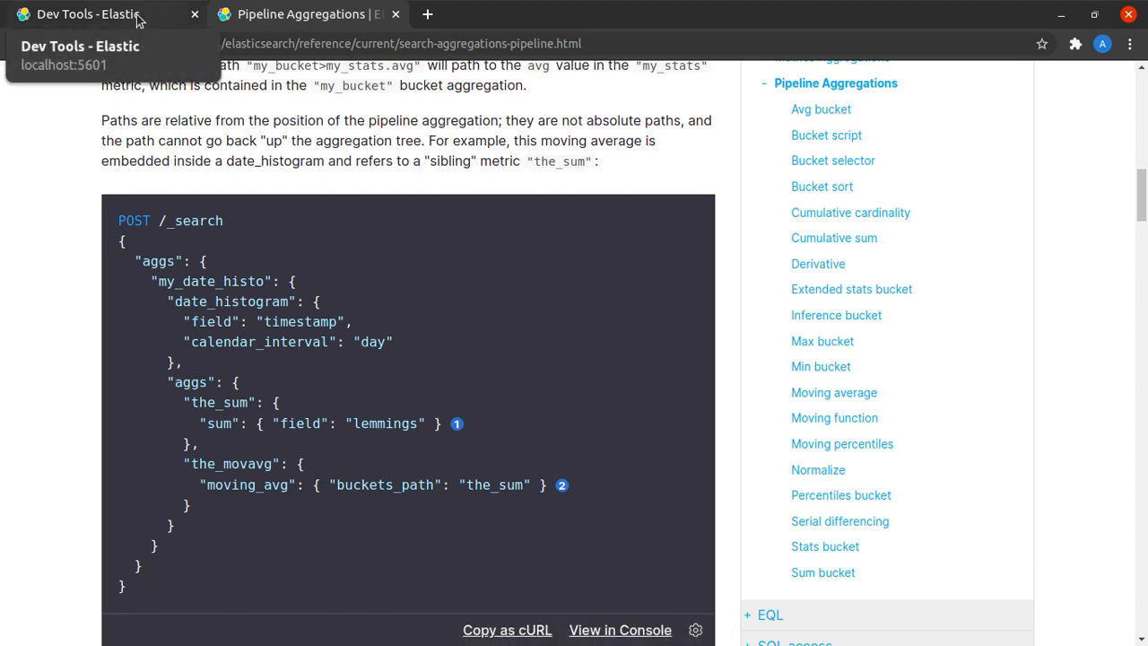
pyautogui.click(87, 13)
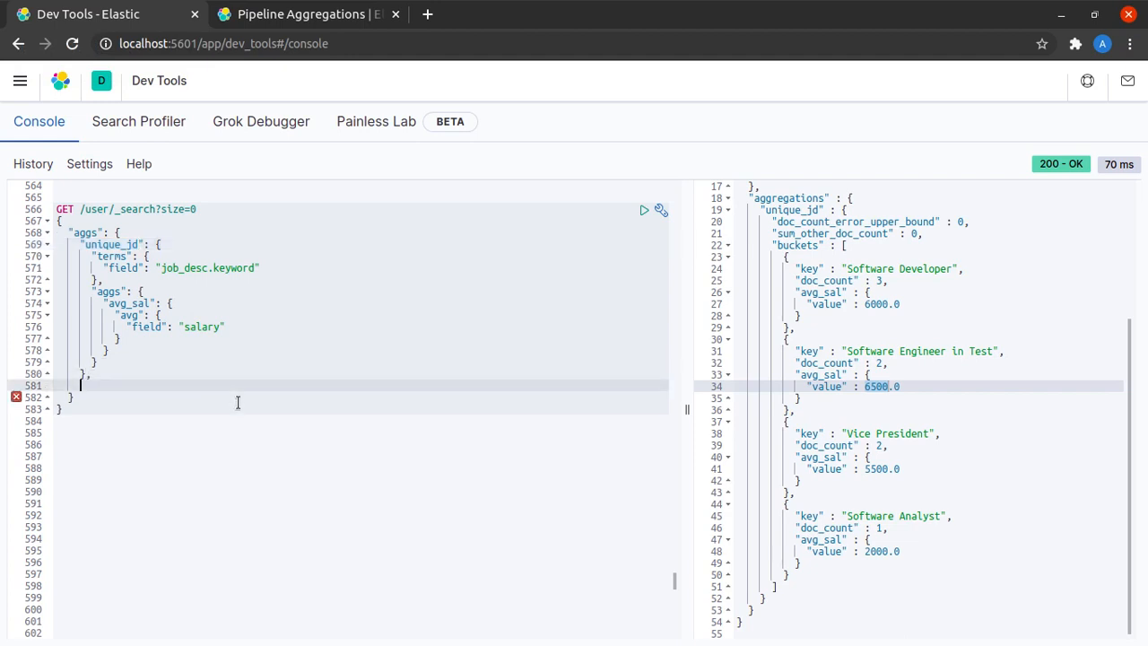
# Add a sibling "max_as" aggregation of type max_bucket after the unique_jd block.
pyautogui.write('""')
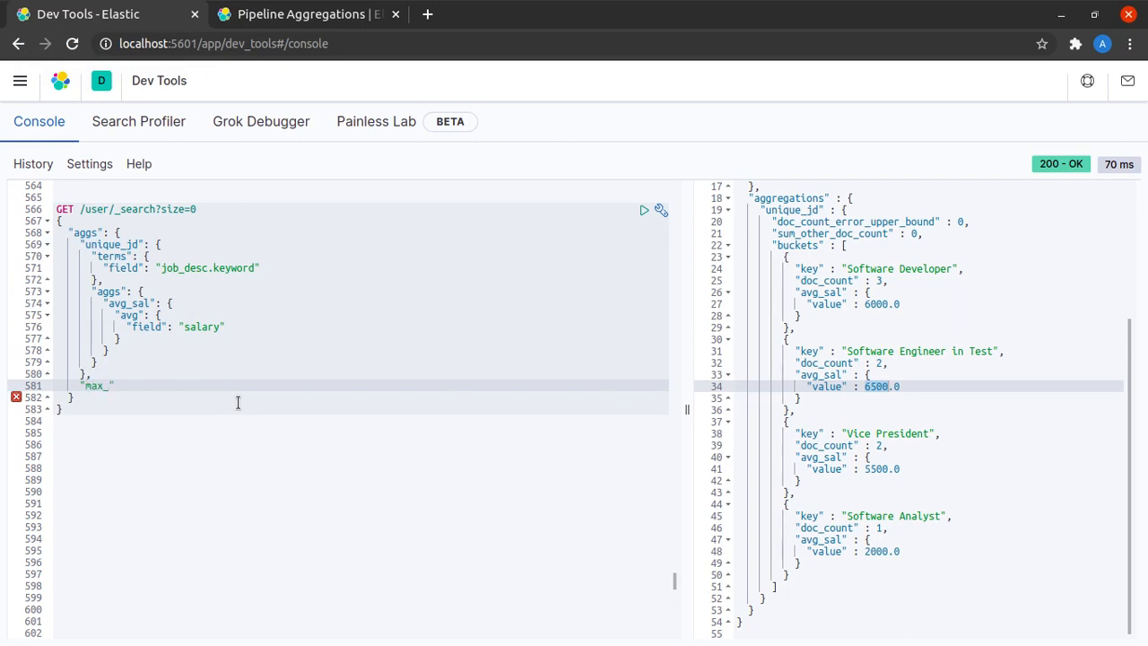
pyautogui.write('as')
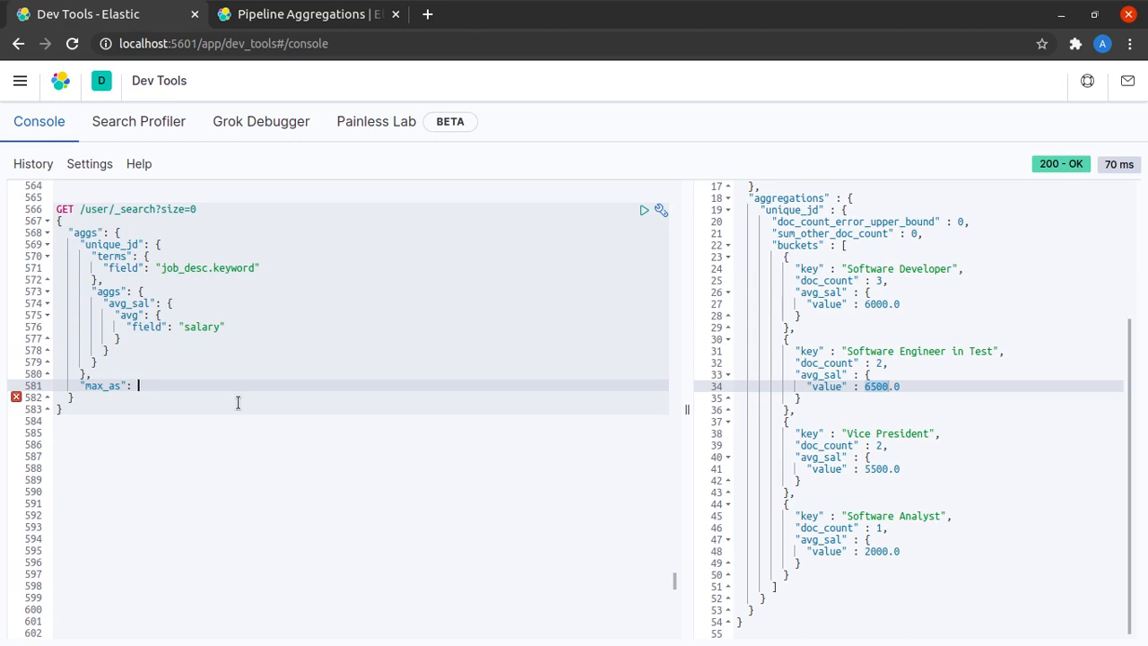
pyautogui.write('{')
pyautogui.write('"max')
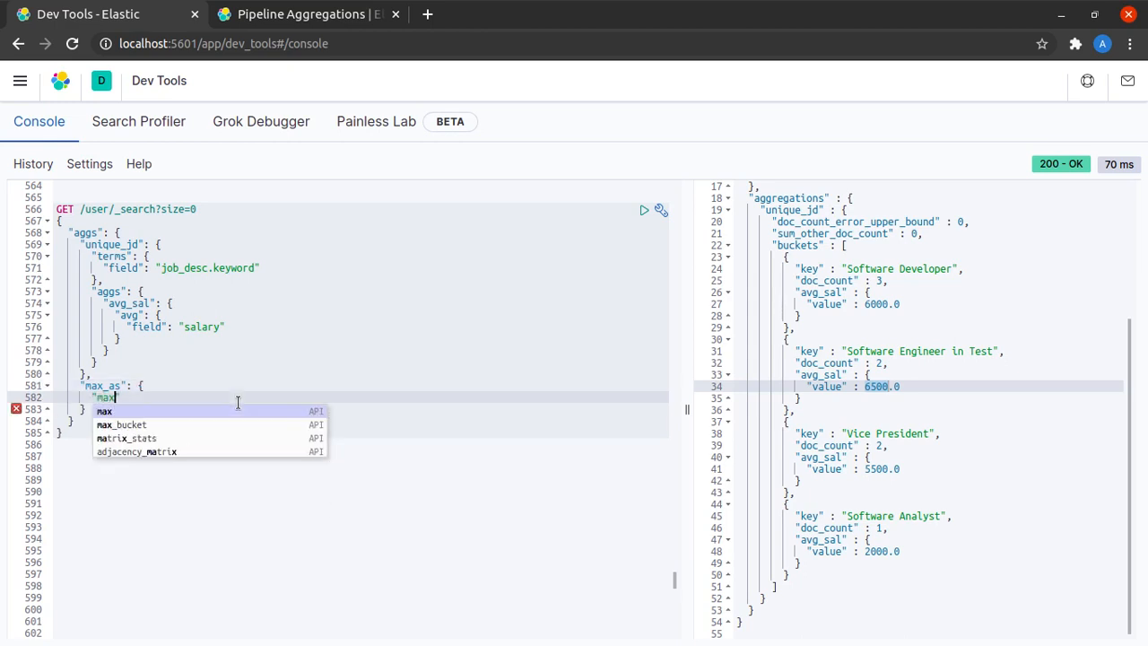
pyautogui.click(121, 424)
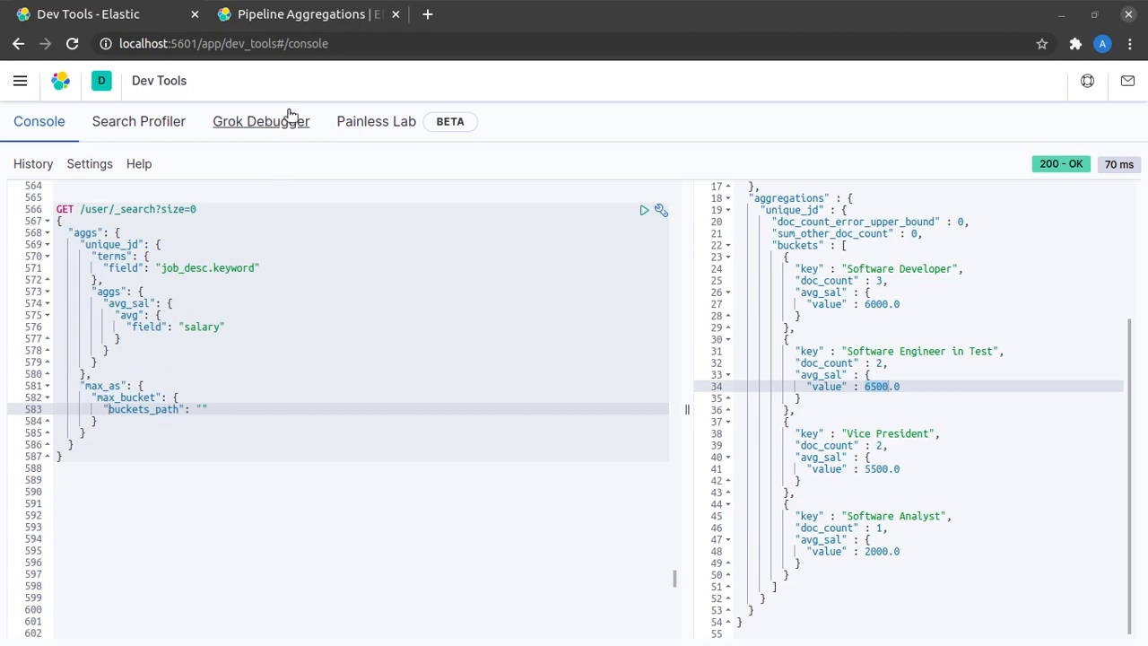
pyautogui.click(301, 13)
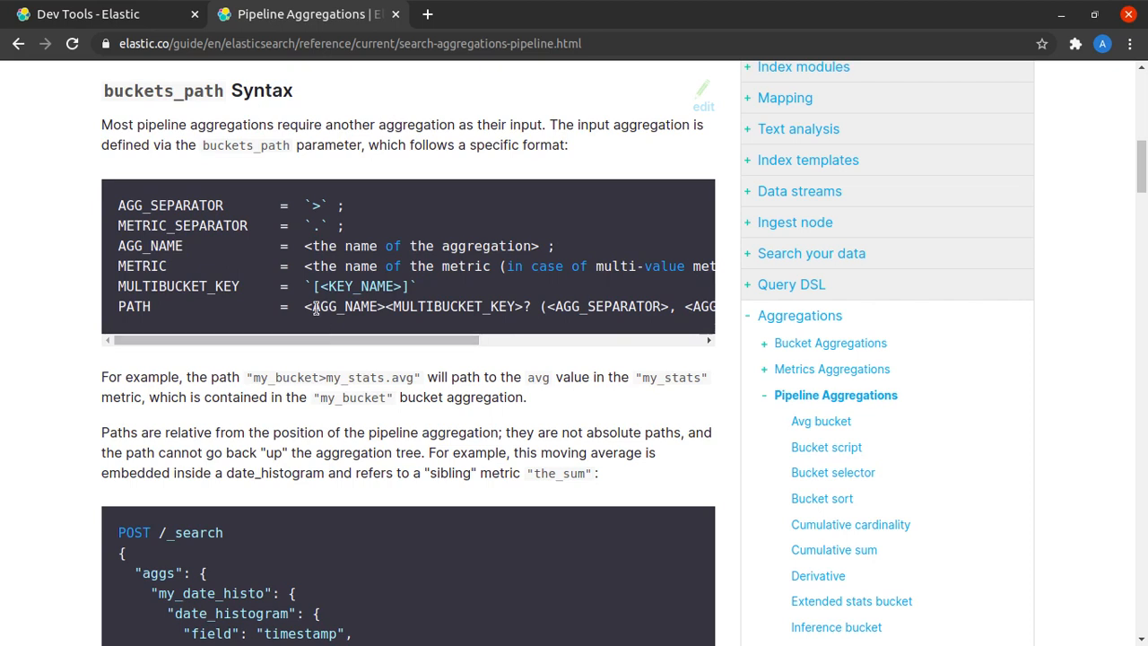
pyautogui.moveTo(184, 139)
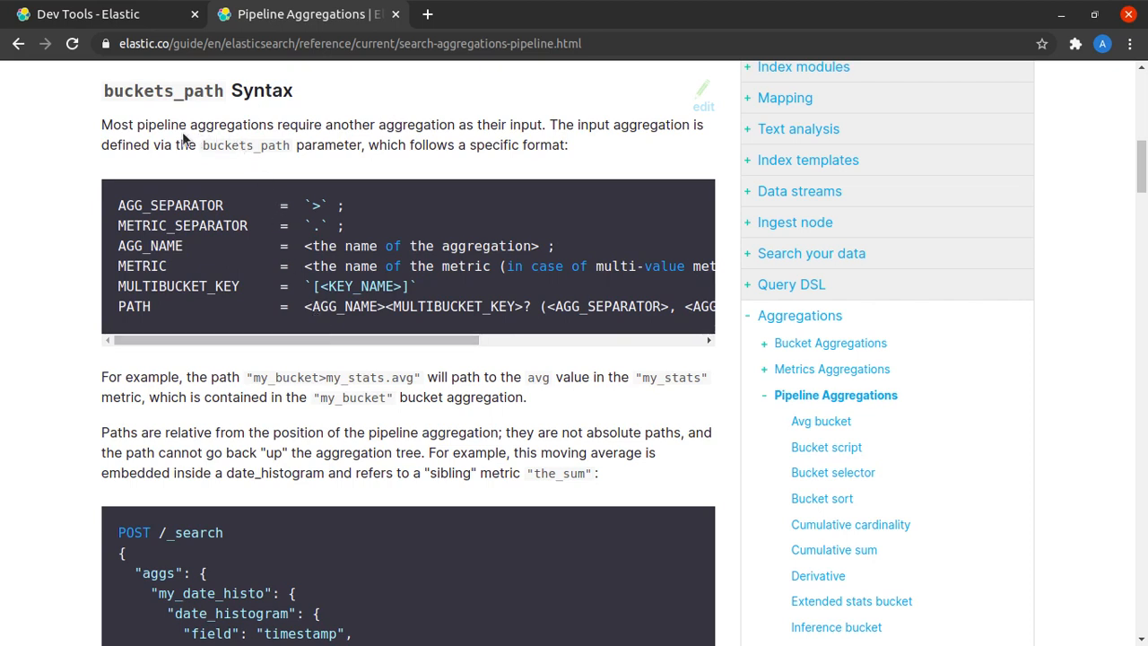
pyautogui.moveTo(102, 125); pyautogui.dragTo(328, 125)
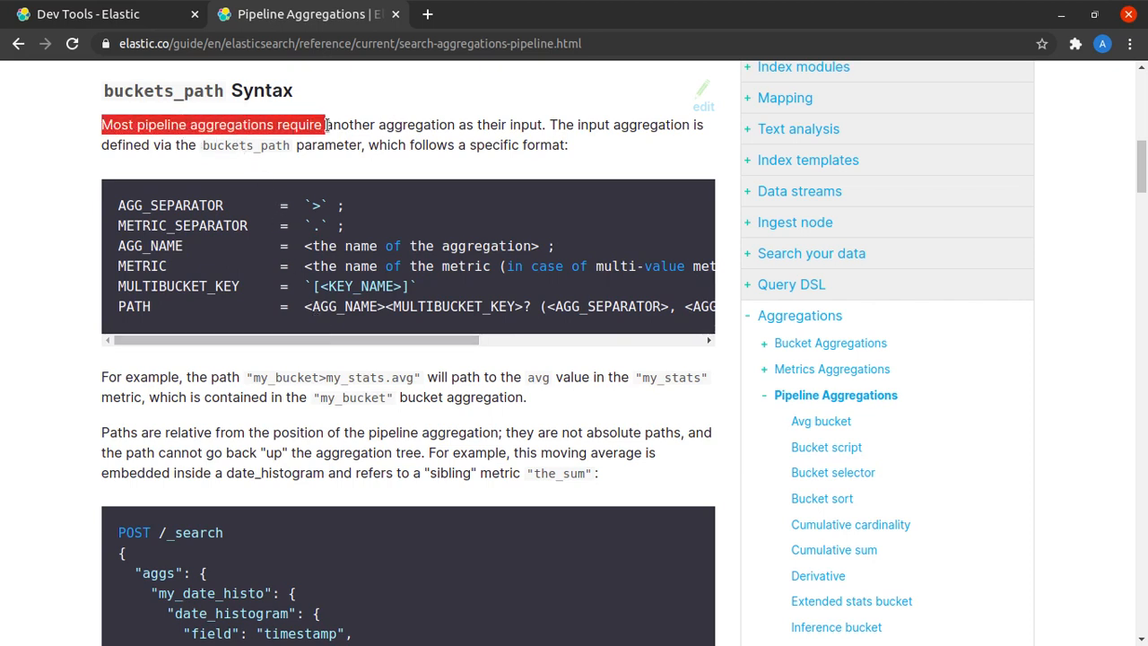
pyautogui.moveTo(325, 124); pyautogui.dragTo(545, 125)
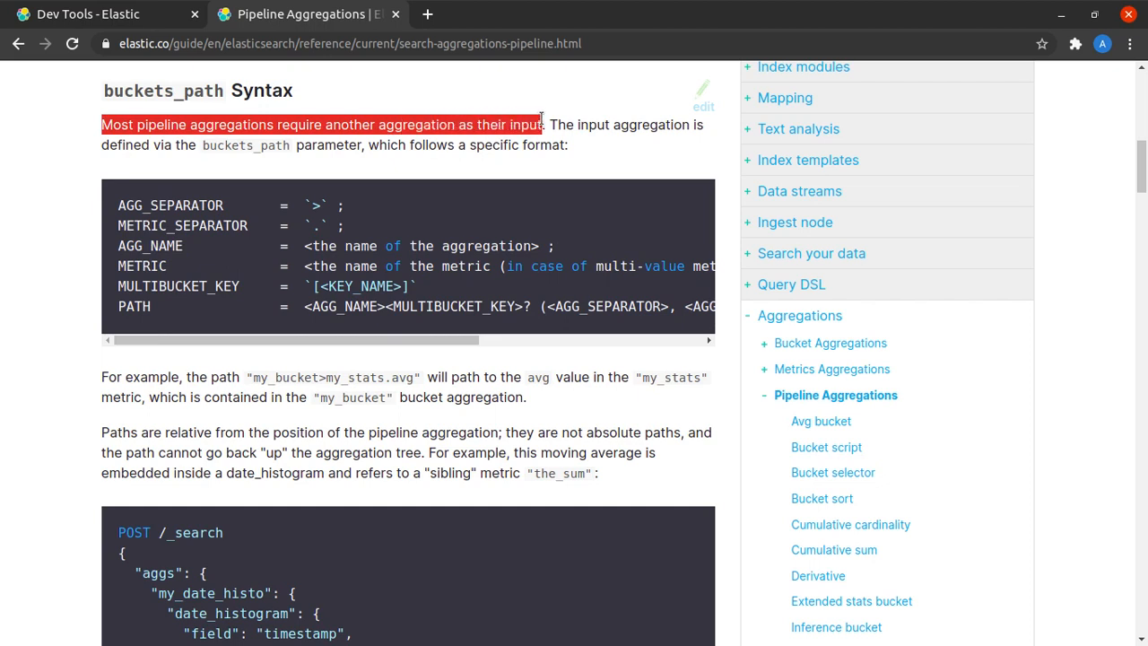
pyautogui.click(548, 124)
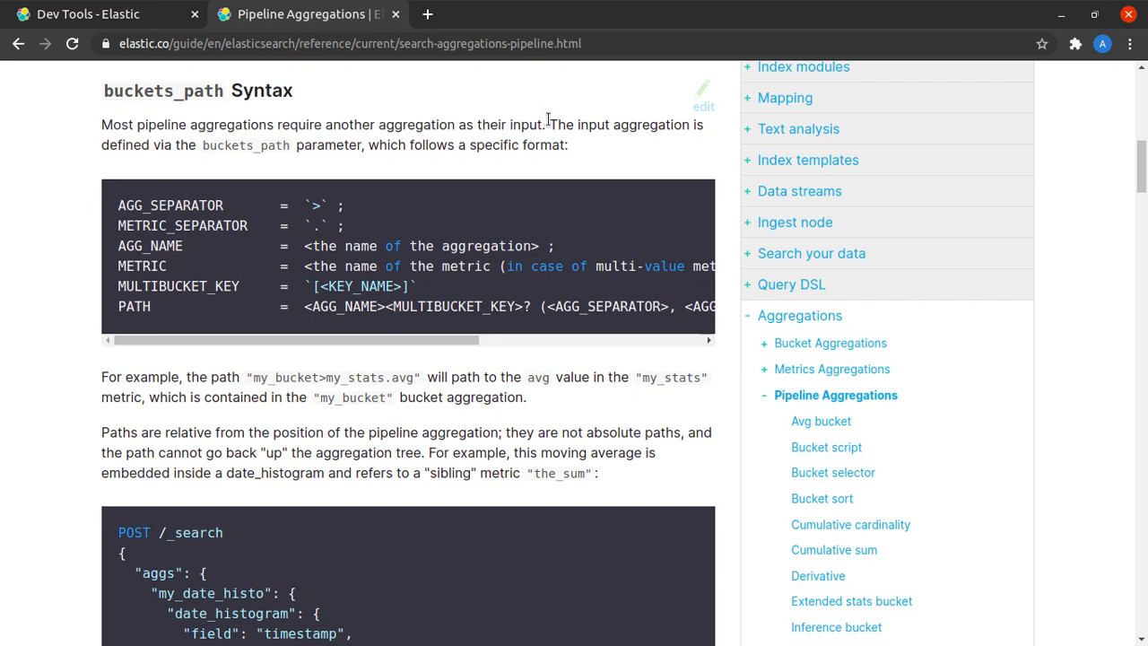
pyautogui.moveTo(550, 125); pyautogui.dragTo(329, 145)
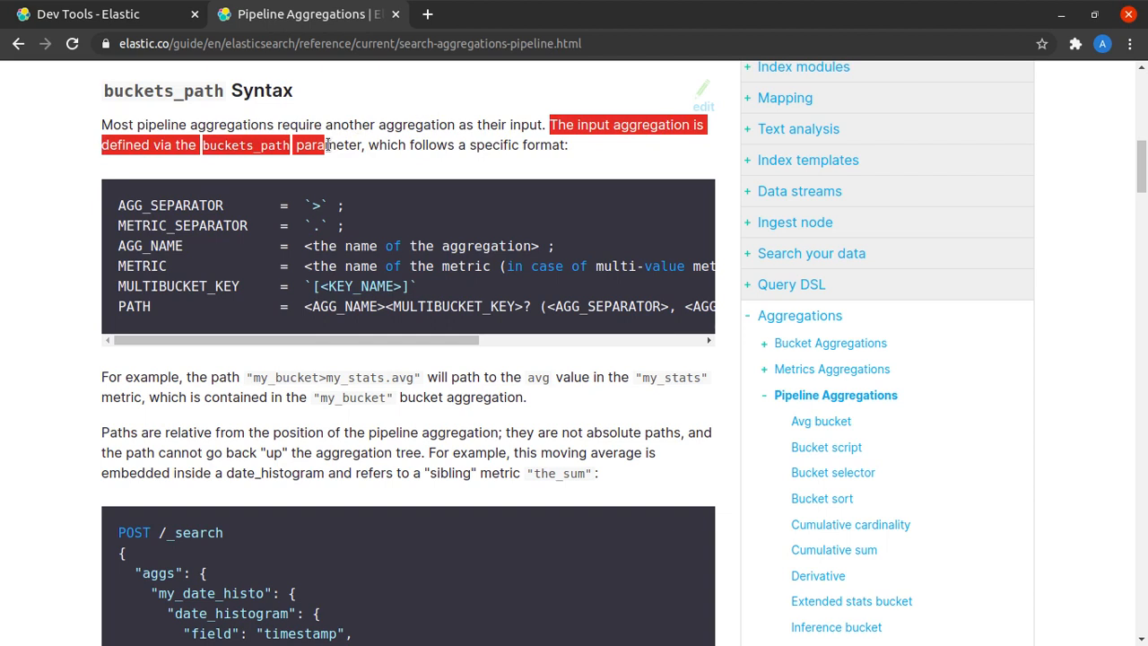
pyautogui.moveTo(327, 145); pyautogui.dragTo(467, 145)
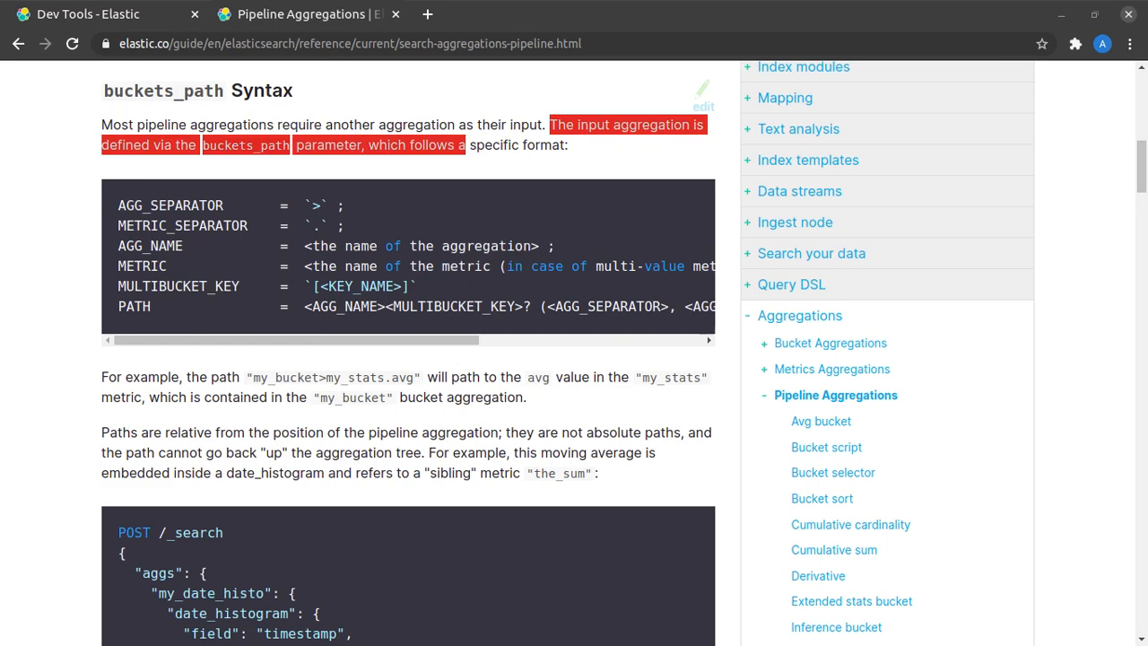
pyautogui.click(87, 14)
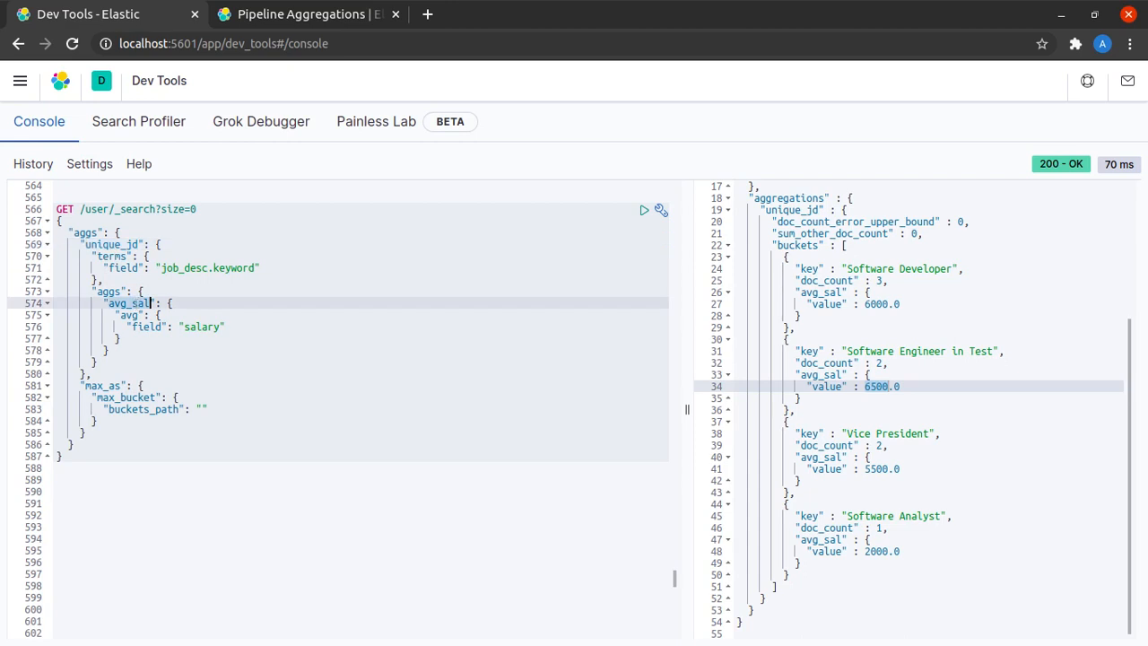
pyautogui.moveTo(474, 377)
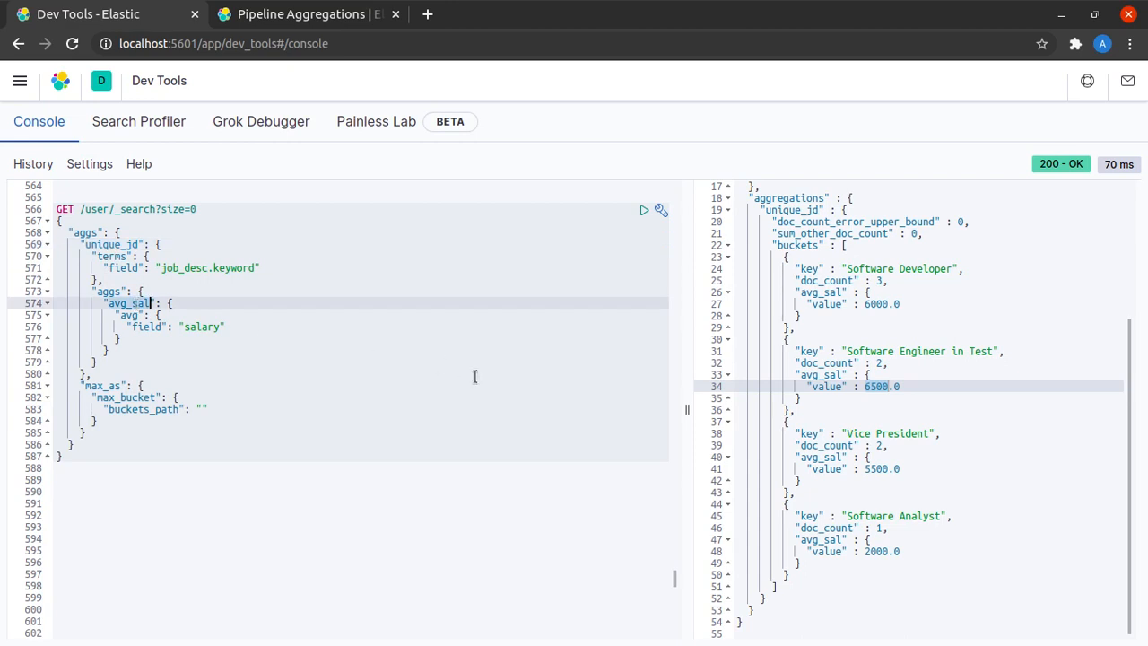
pyautogui.moveTo(212, 357)
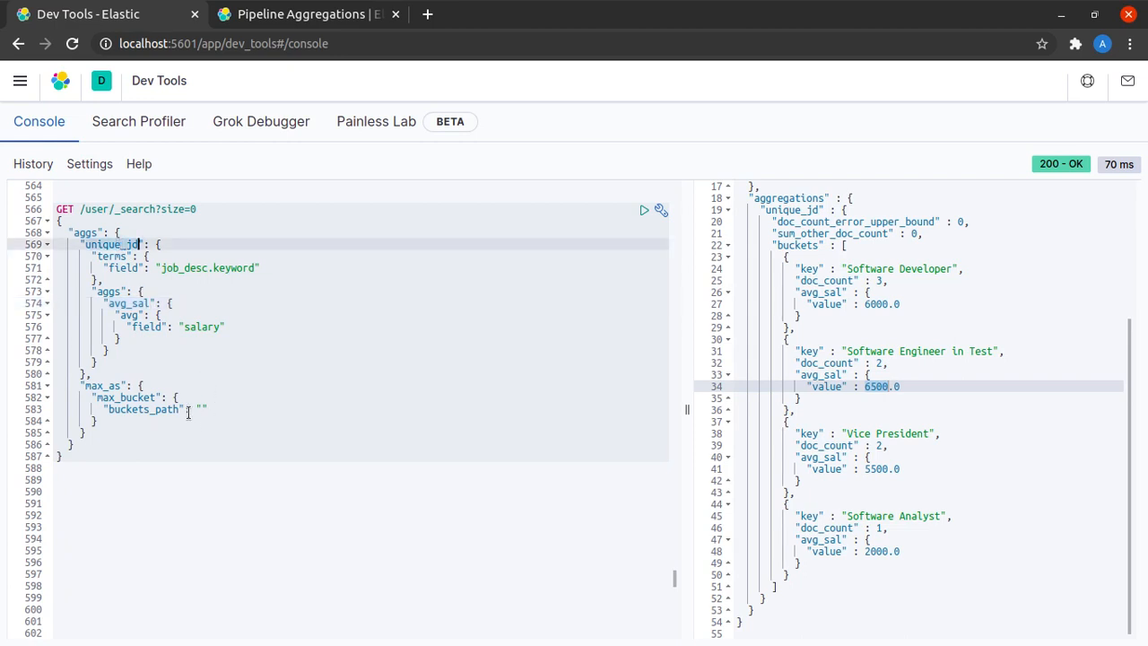
# Set max_as buckets_path to "unique_jd>avg_sal".
pyautogui.write('u')
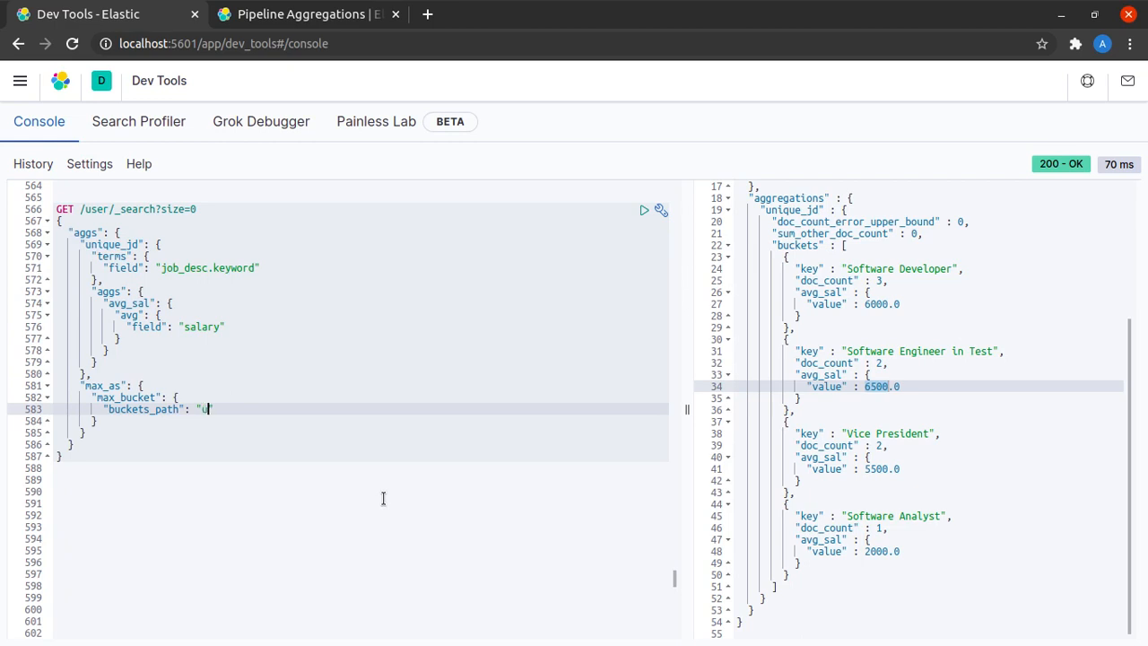
pyautogui.write('nique_jd')
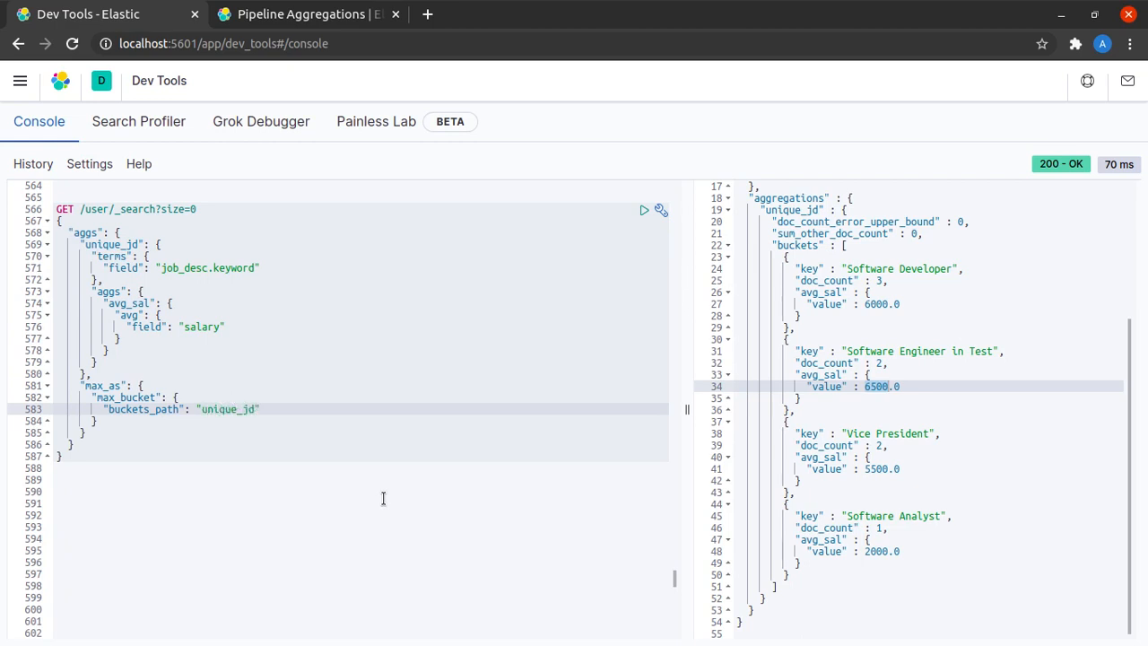
pyautogui.write('>av')
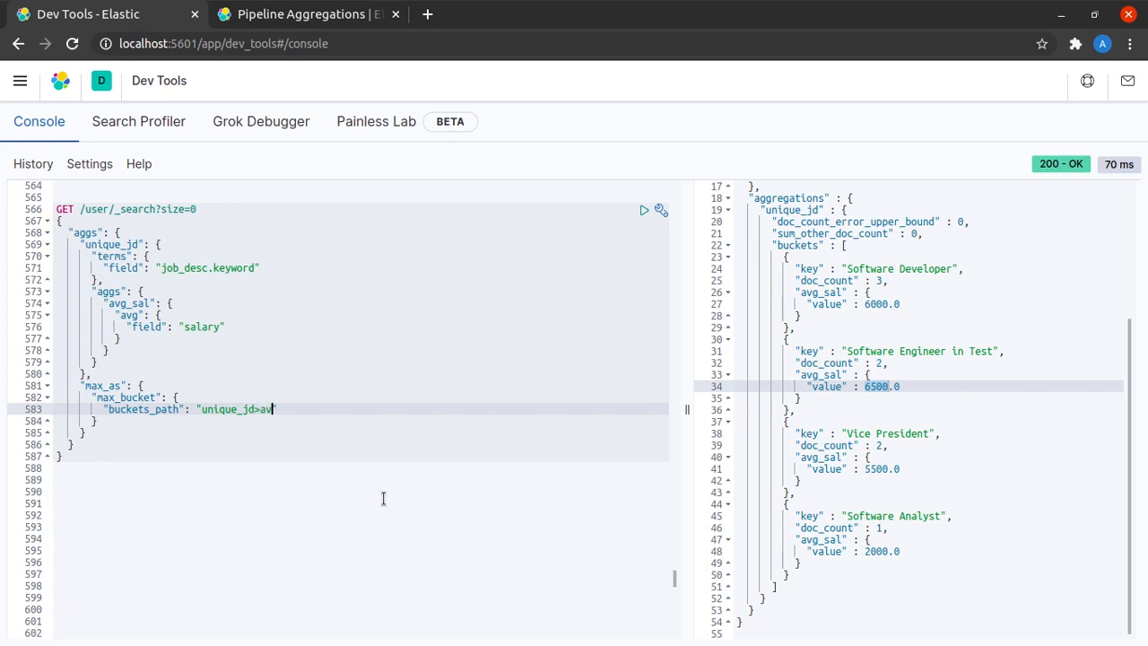
pyautogui.write('g_sal')
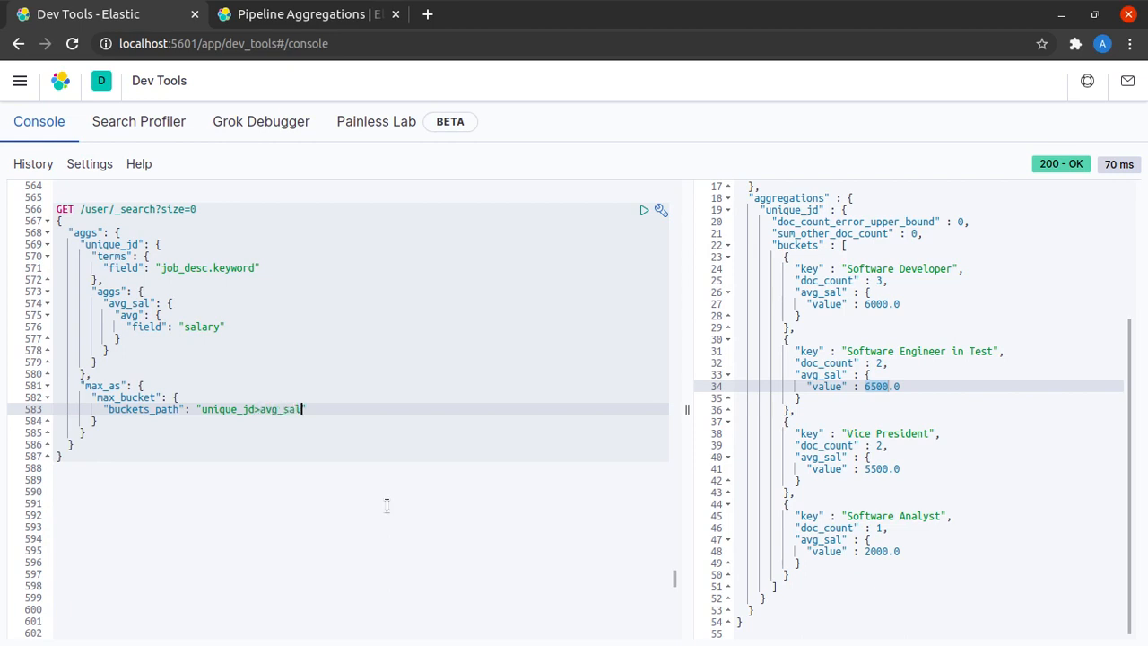
# Run the query to get max_as 6500 for Software Engineer in Test, then select the bulk records.
pyautogui.click(644, 209)
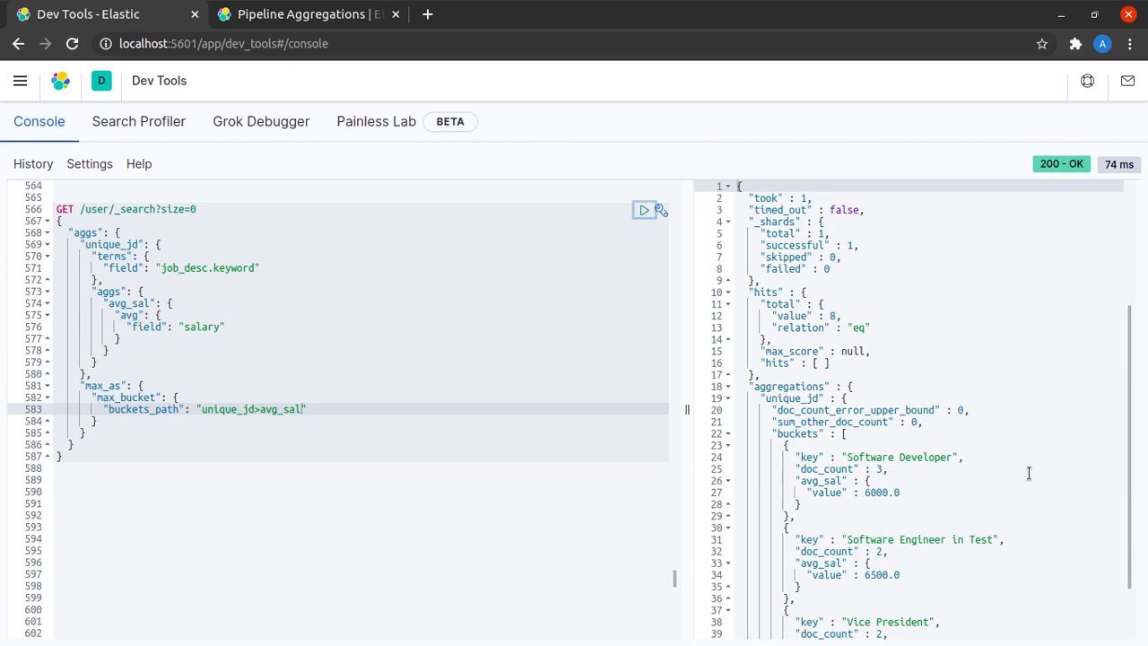
pyautogui.scroll(-3)
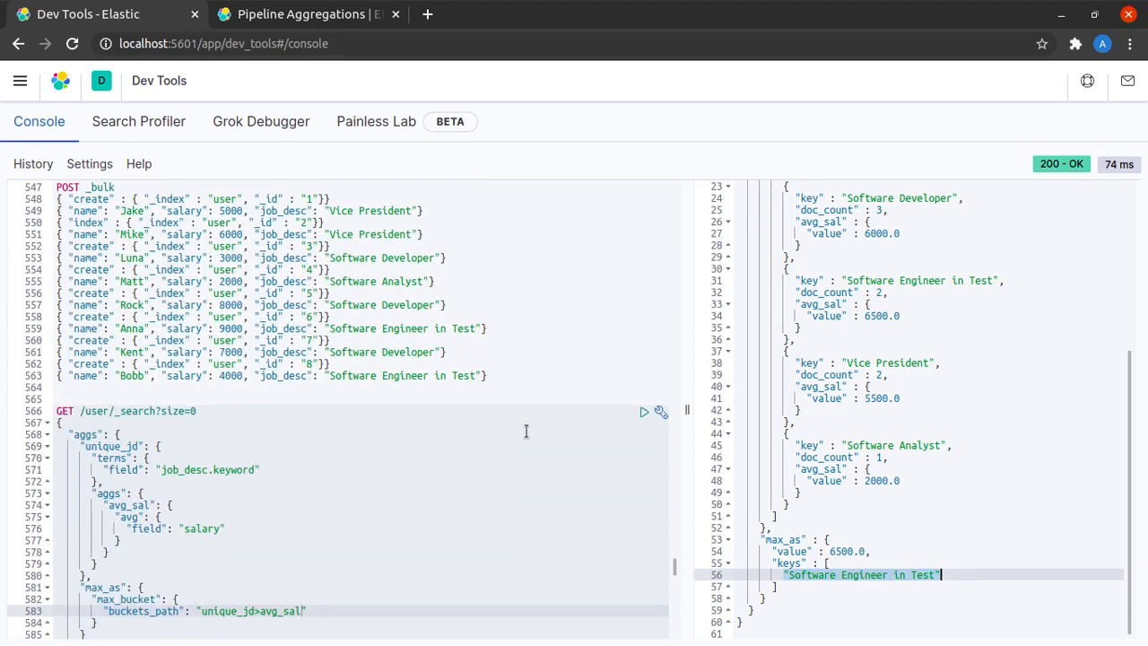
pyautogui.moveTo(133, 241); pyautogui.dragTo(487, 375)
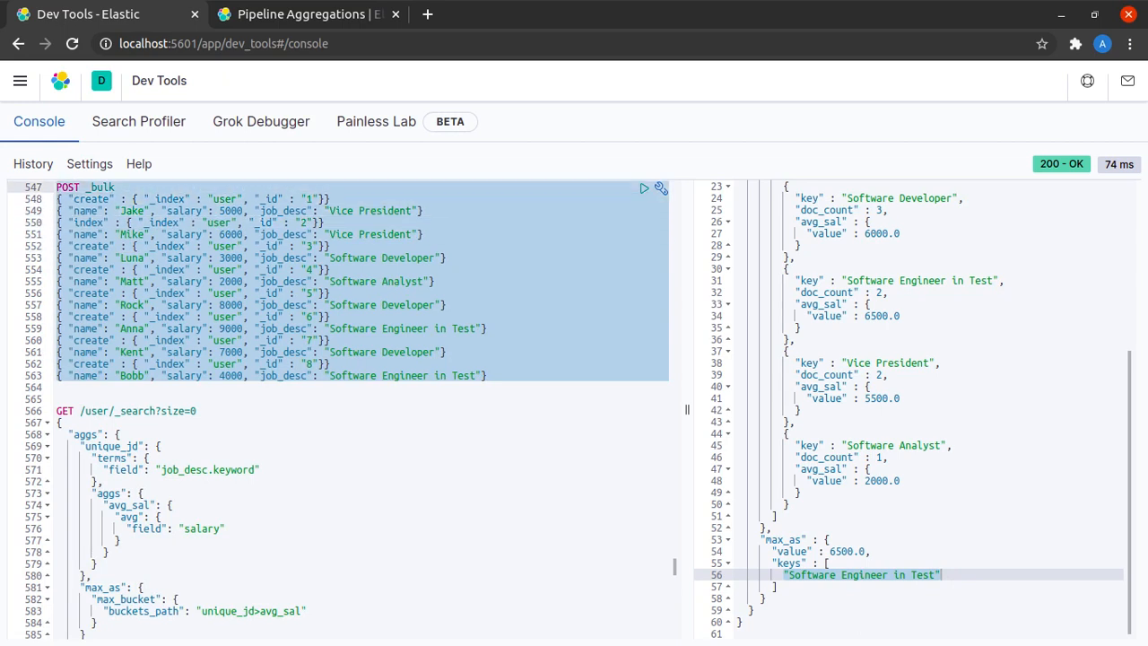
# Scroll the console to view the min_as min_bucket result, Software Analyst at 2000.
pyautogui.scroll(-3)
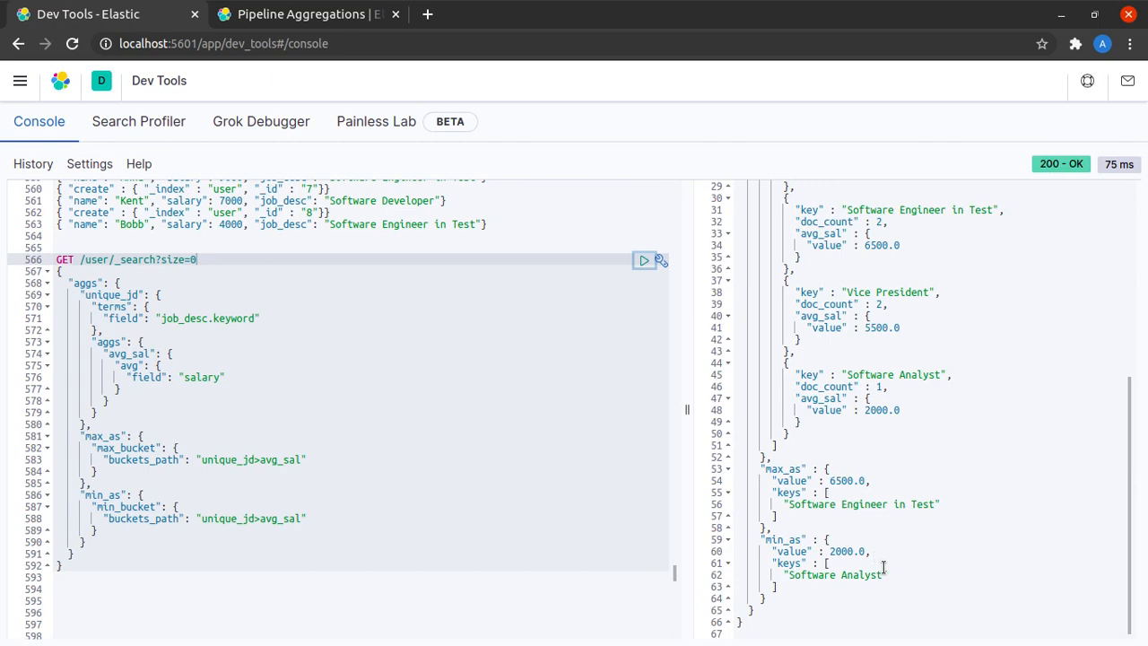
pyautogui.moveTo(883, 568)
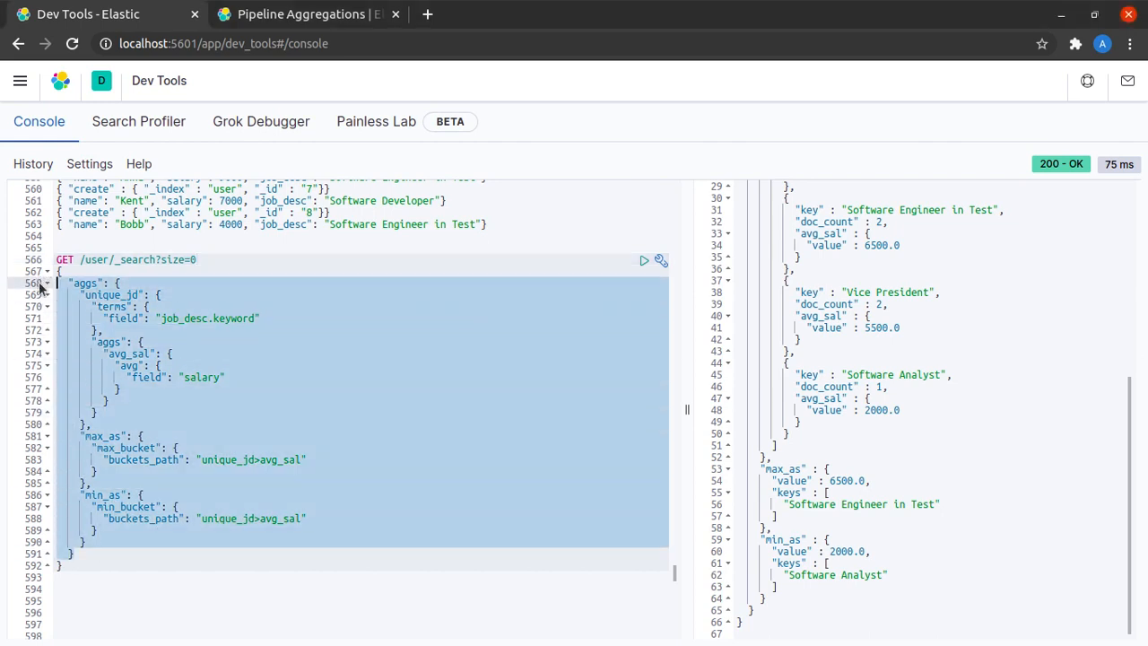
pyautogui.moveTo(872, 460)
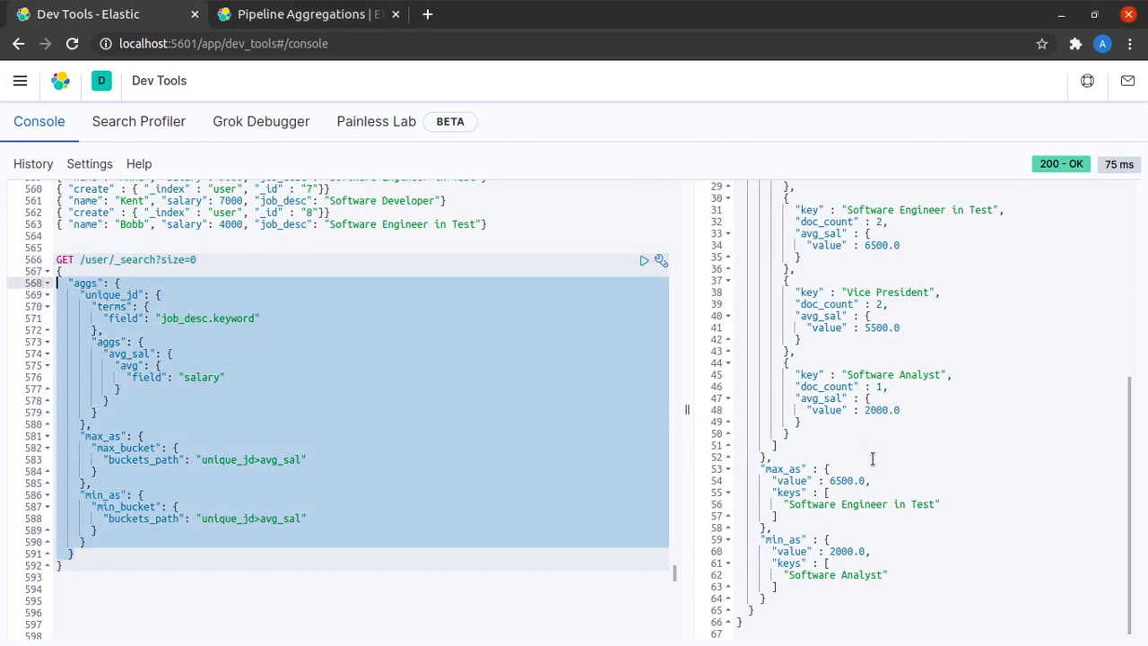